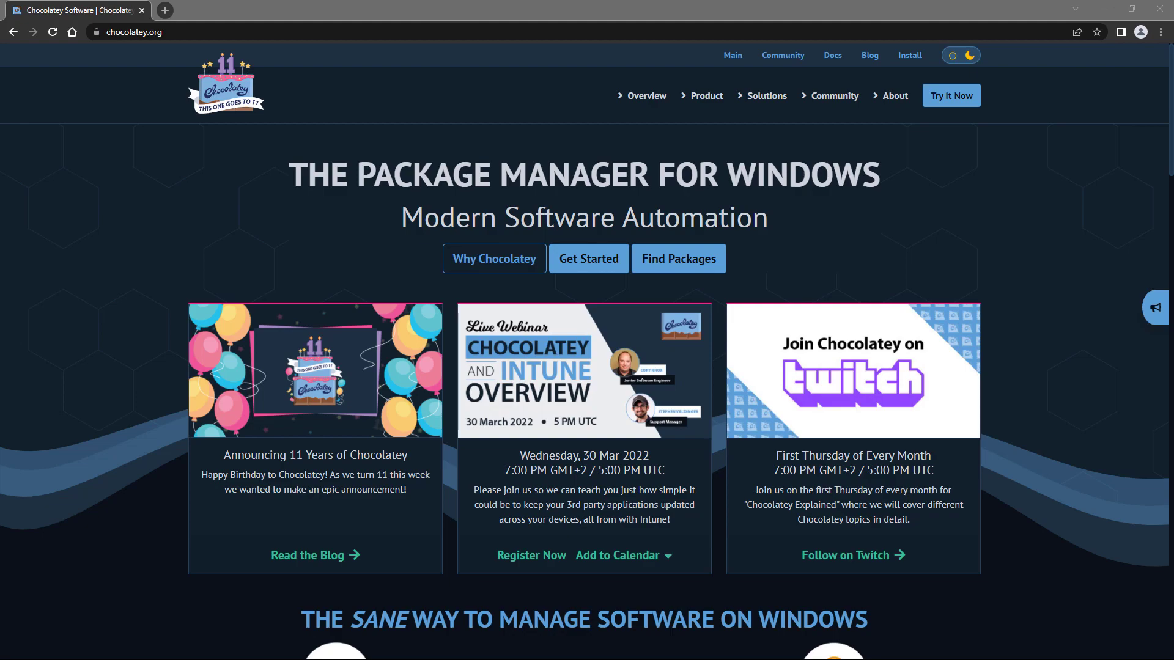
Launch Command Prompt via Start search and check the installed Node.js and npm versions
click(8, 651)
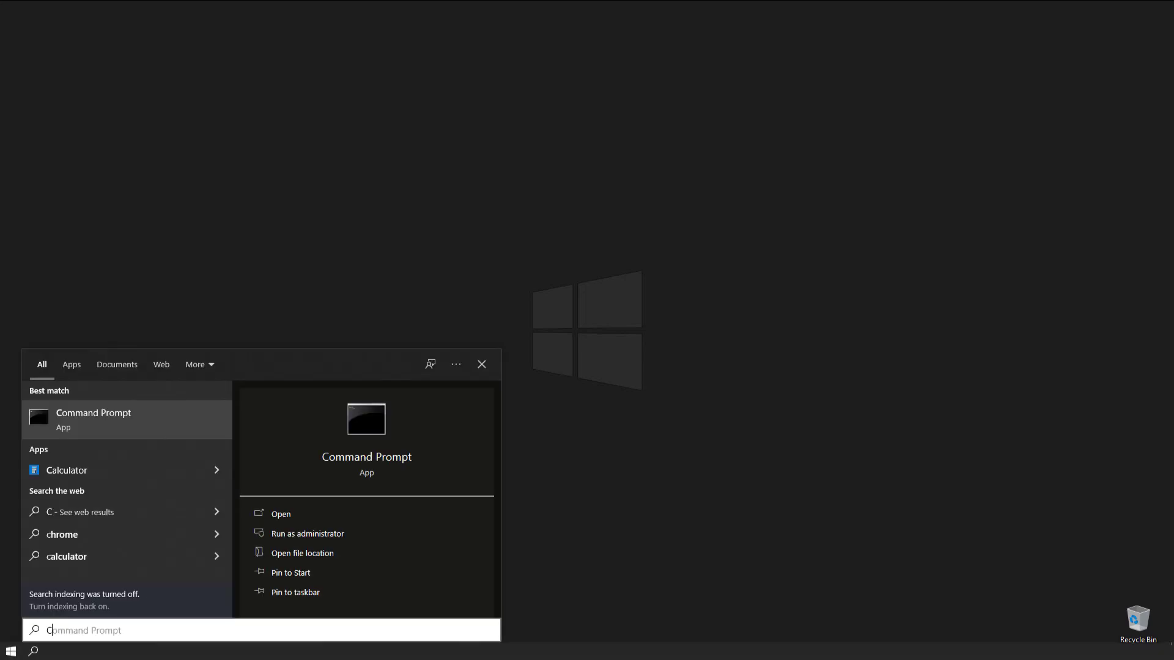
text(CMD)
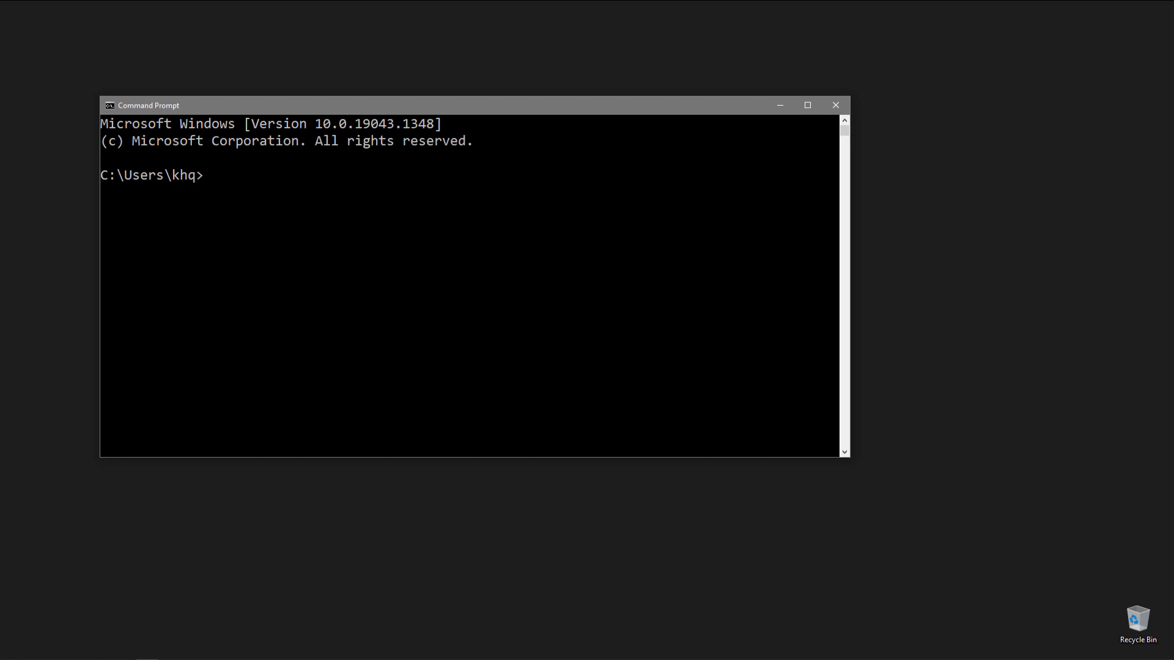
text(node -v)
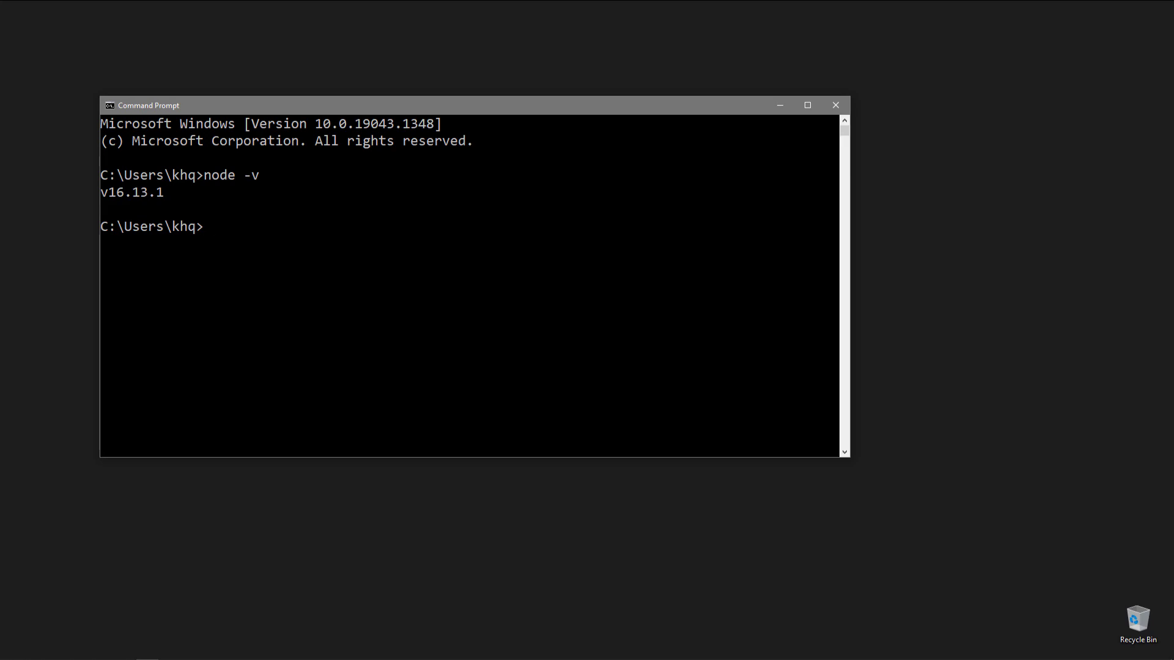
text(npm -v)
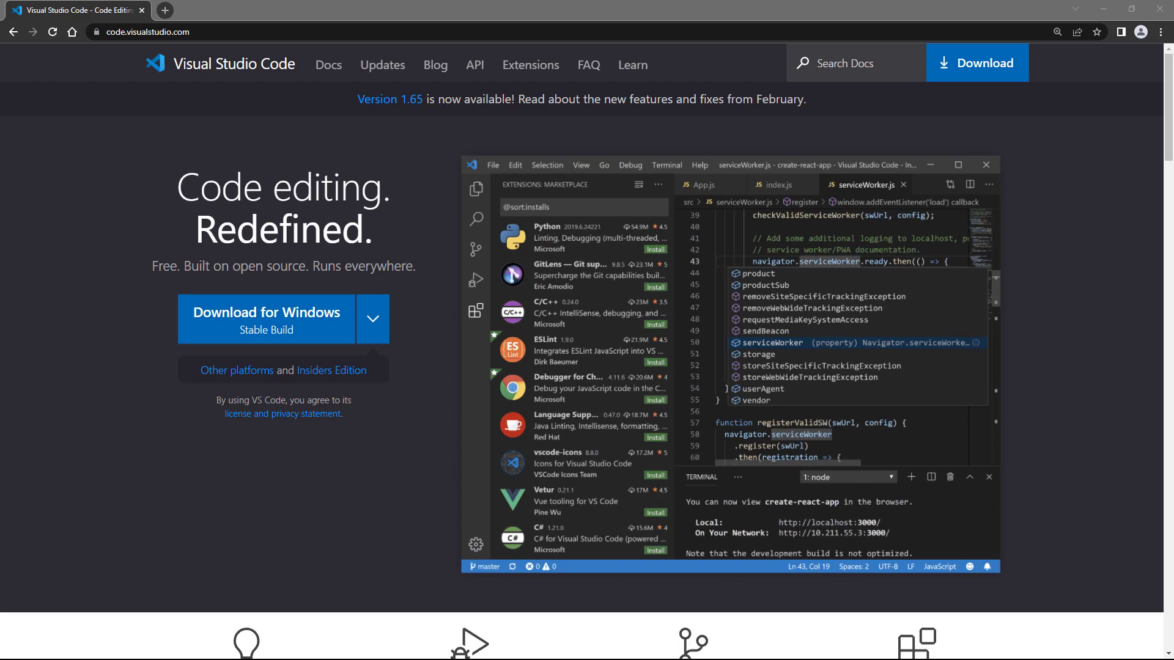
mouse_move(537, 420)
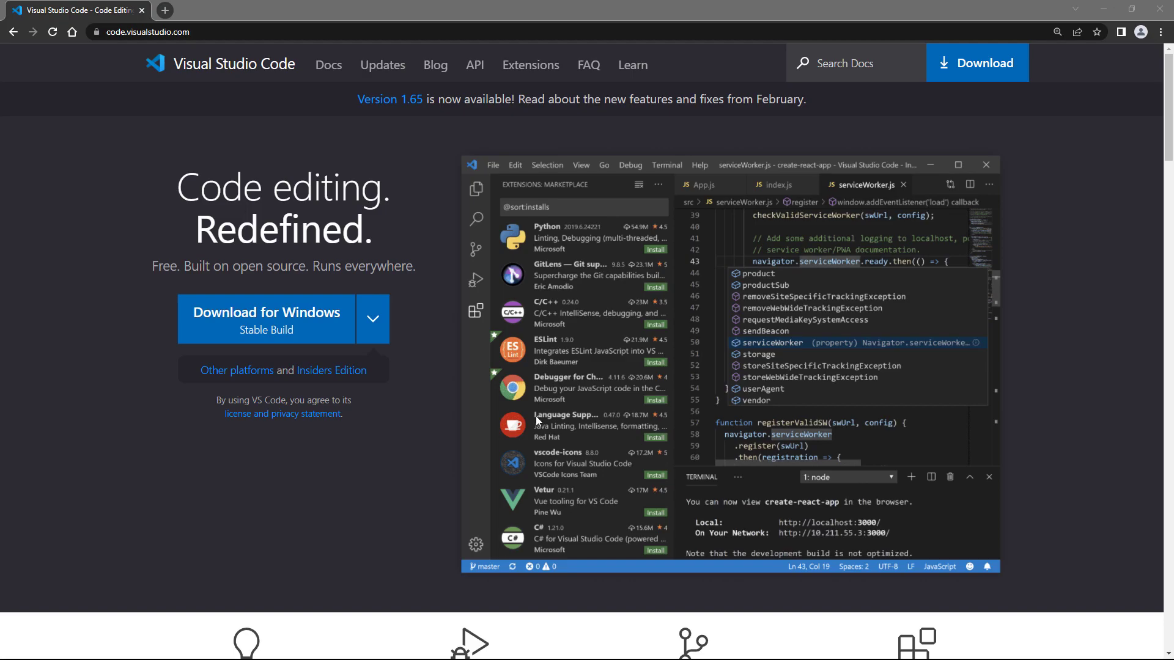
mouse_move(345, 74)
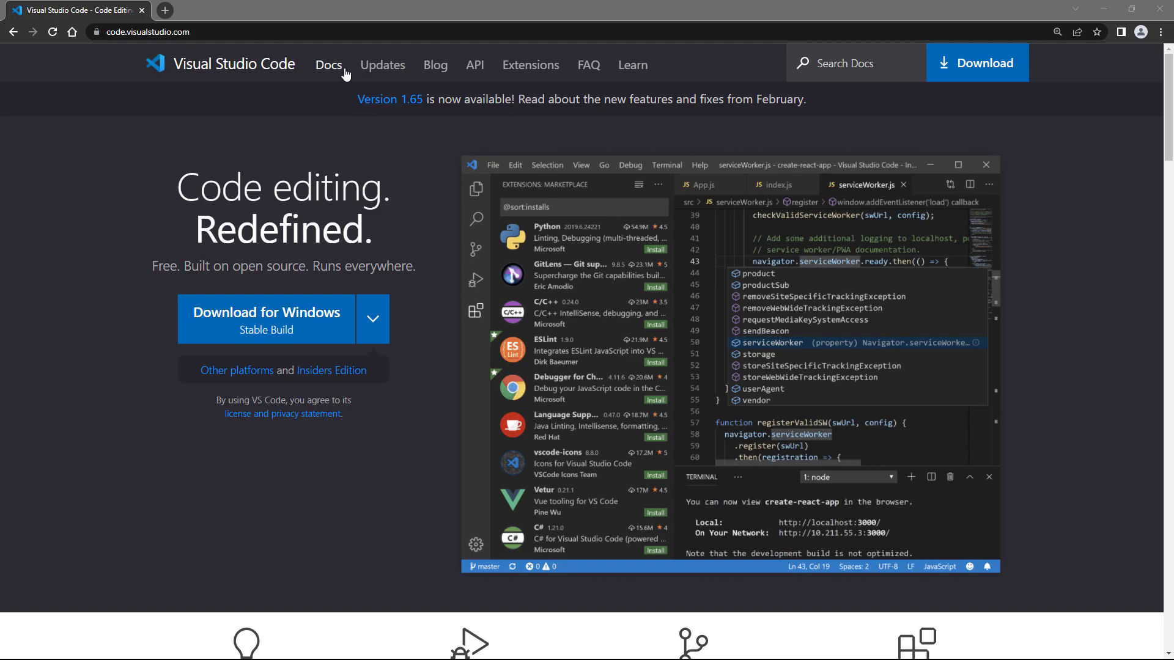
Navigate the VS Code docs to the Setup section's Linux article
click(329, 63)
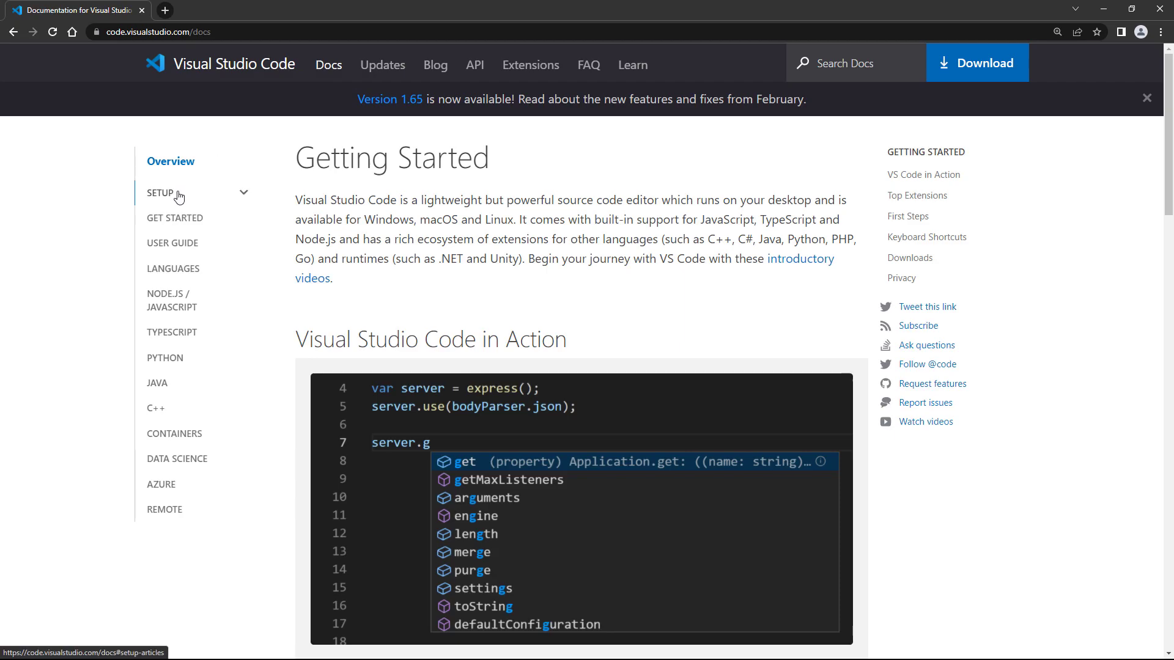
click(160, 193)
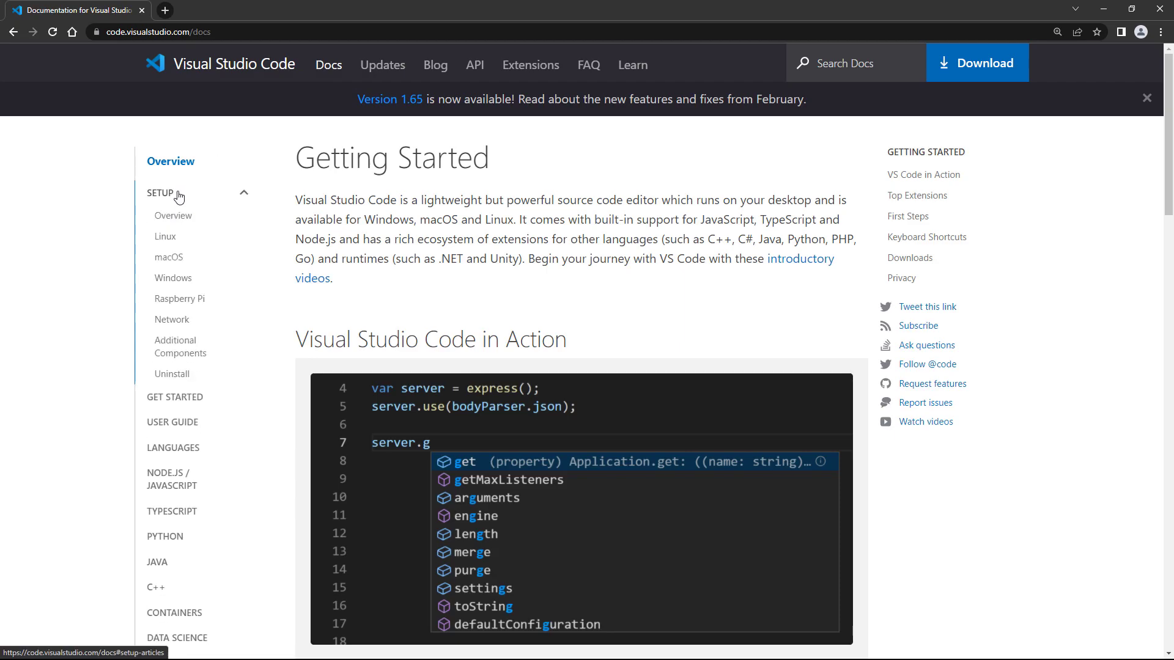
click(165, 237)
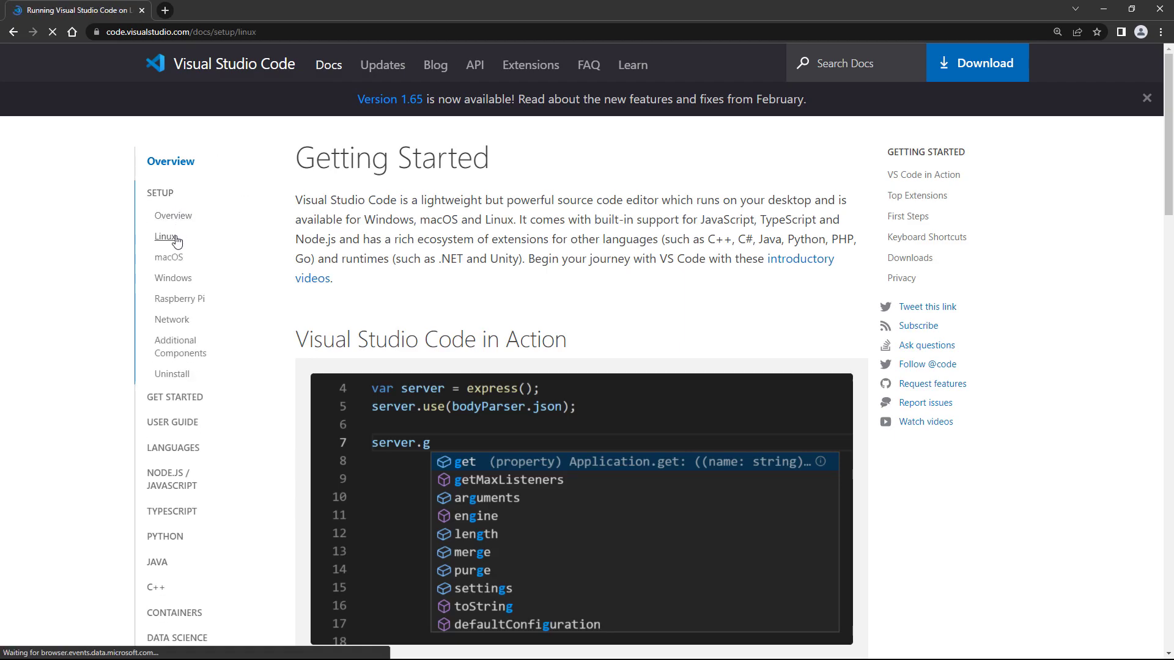
click(165, 237)
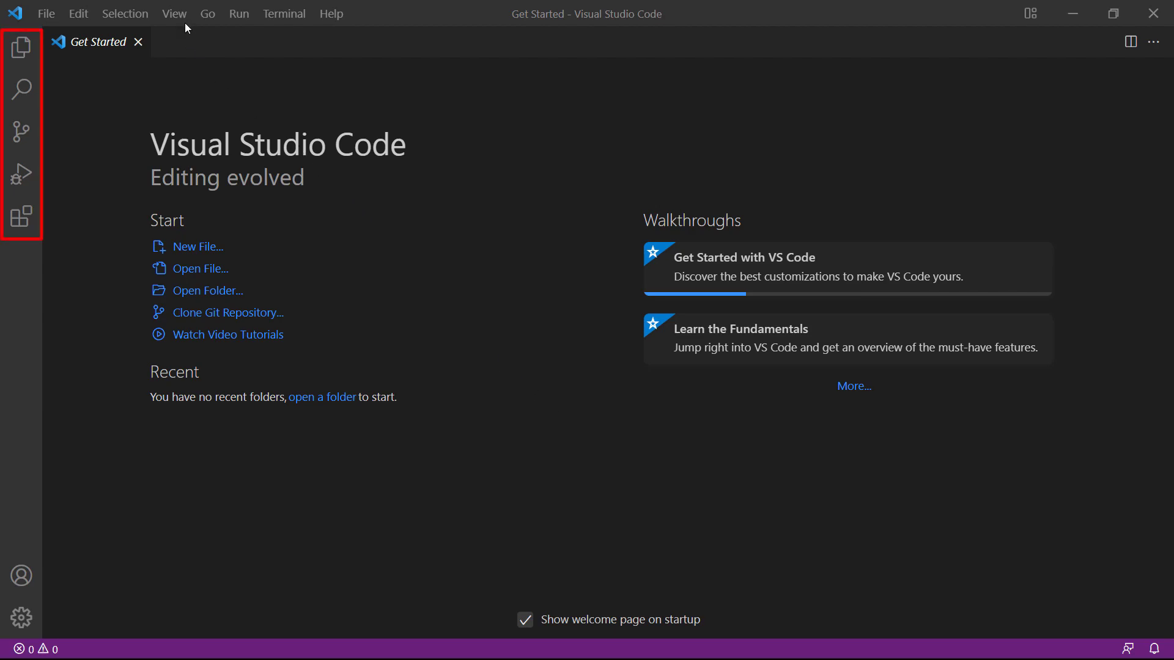
Glance at View > Appearance, then show the Extensions panel with Recommended collapsed
click(173, 13)
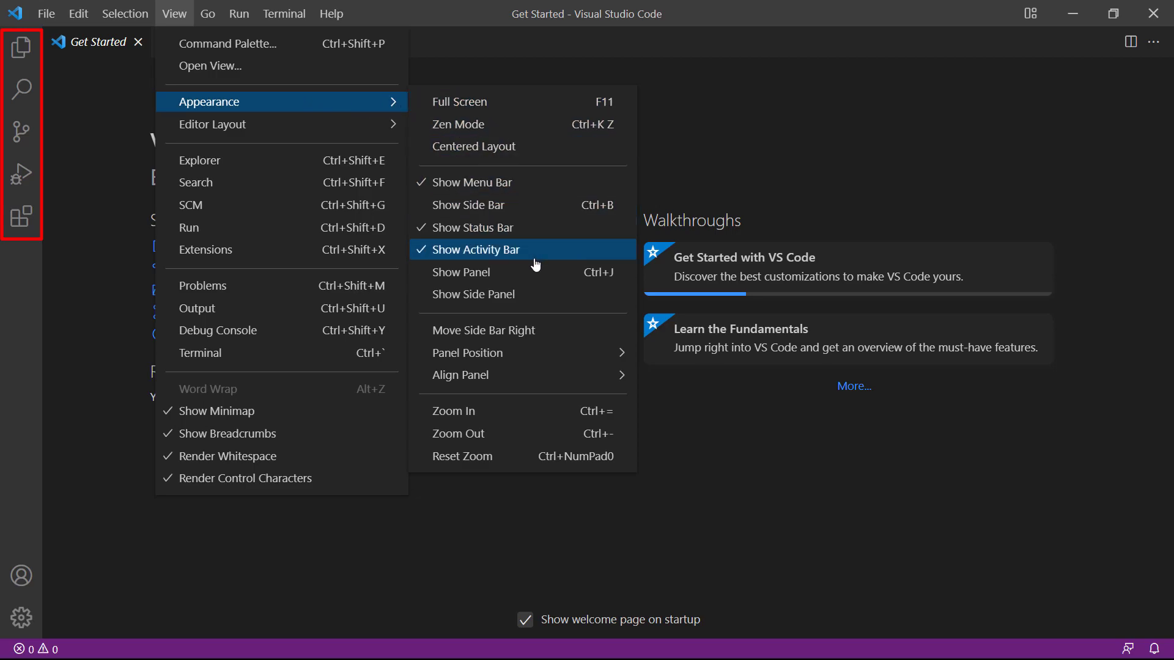
click(475, 249)
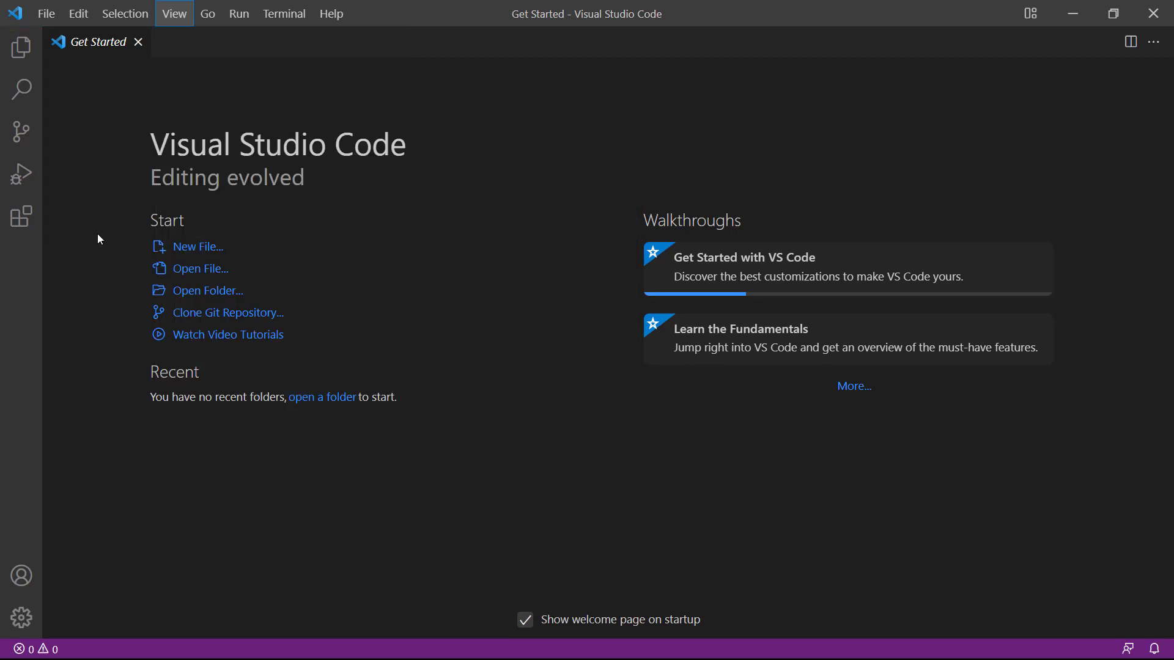
click(21, 216)
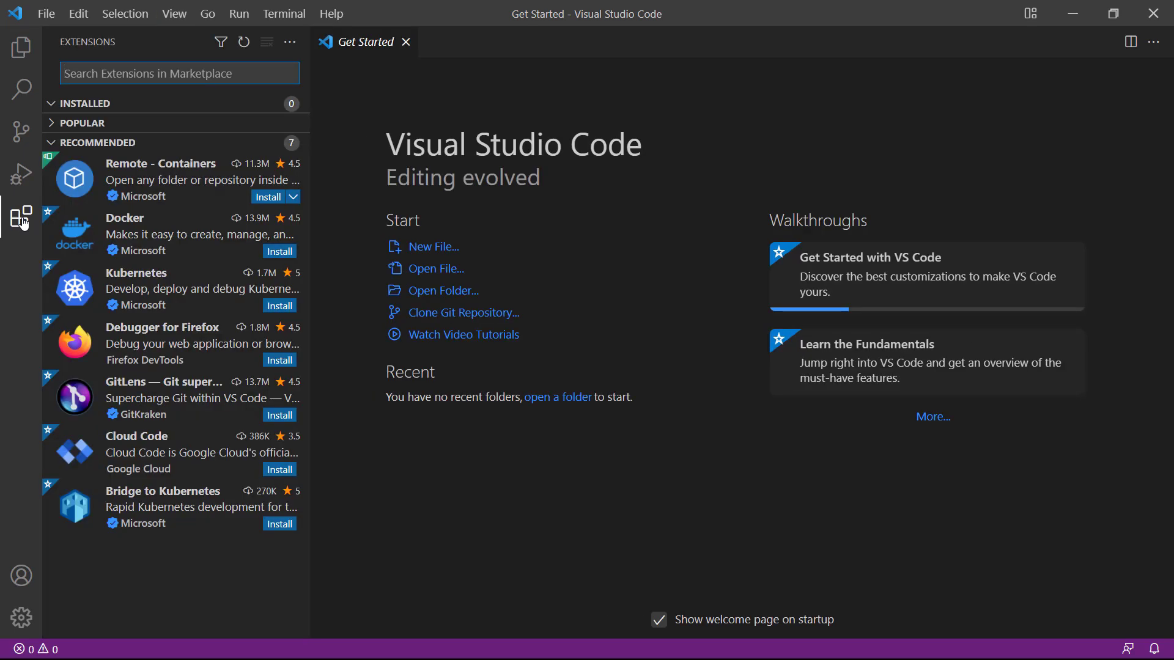
click(90, 142)
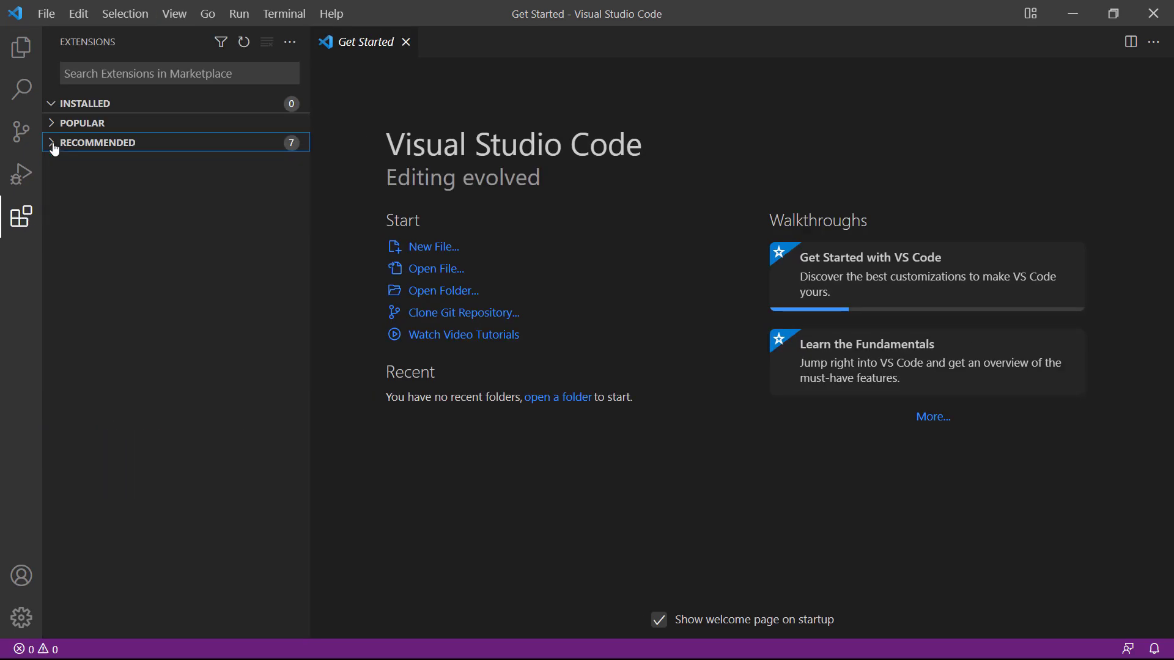
Search the extension marketplace for 'svelte'
click(178, 73)
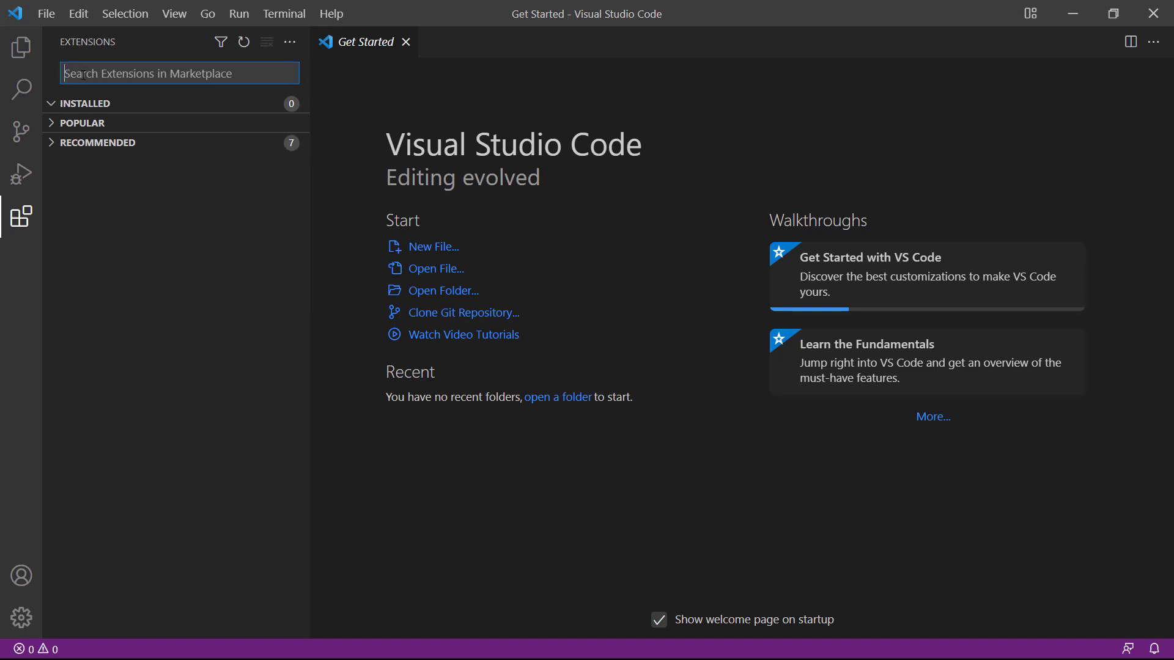
text(sv)
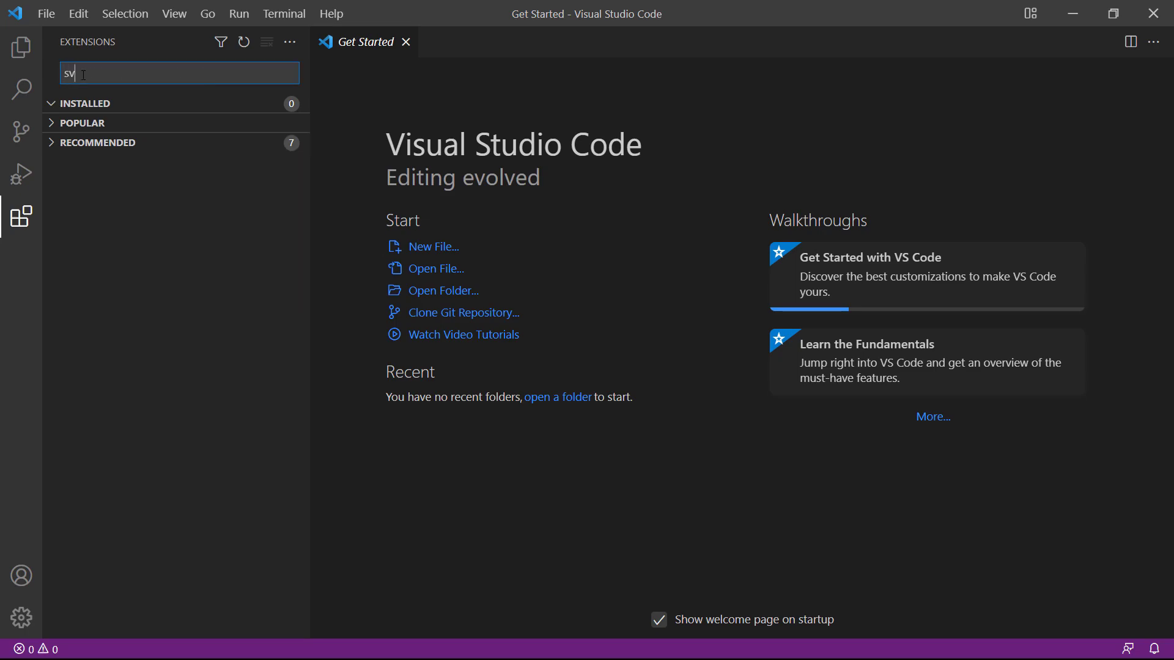
text(eite)
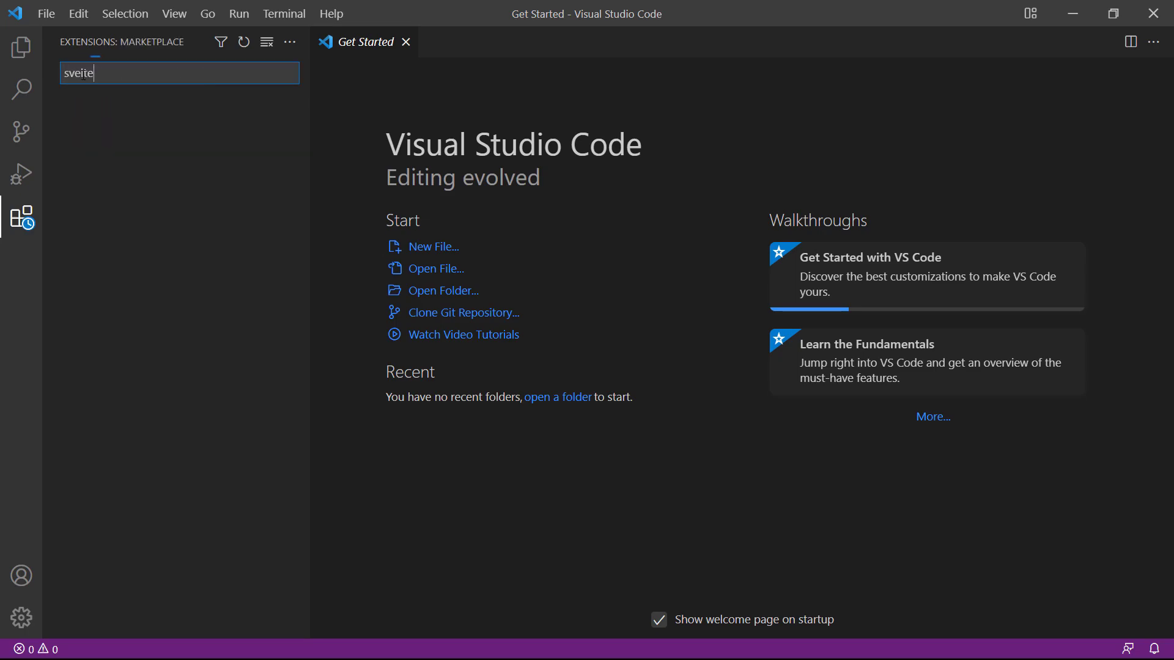
text(svelte)
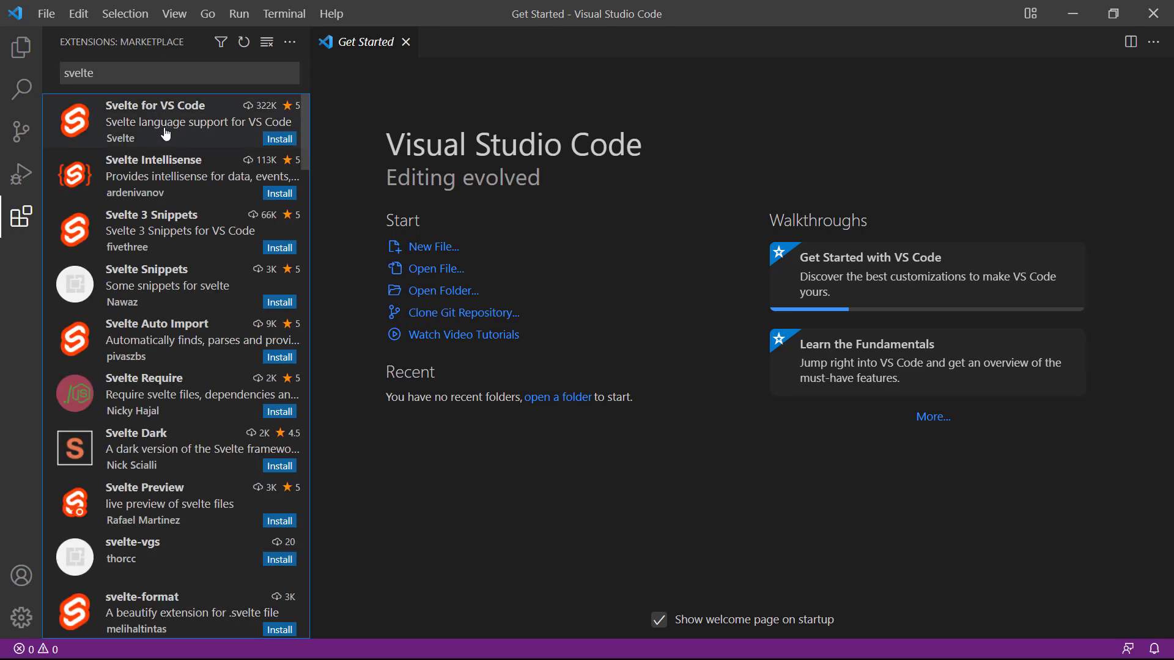
Install Svelte for VS Code from its marketplace details page
click(165, 121)
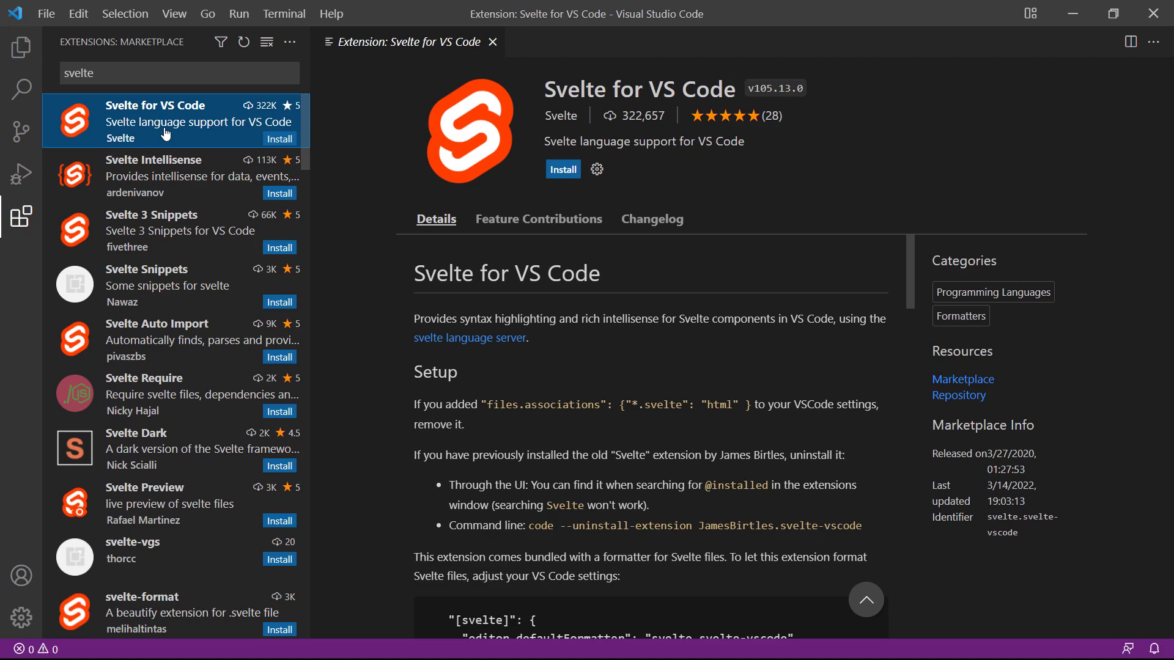
mouse_move(552, 176)
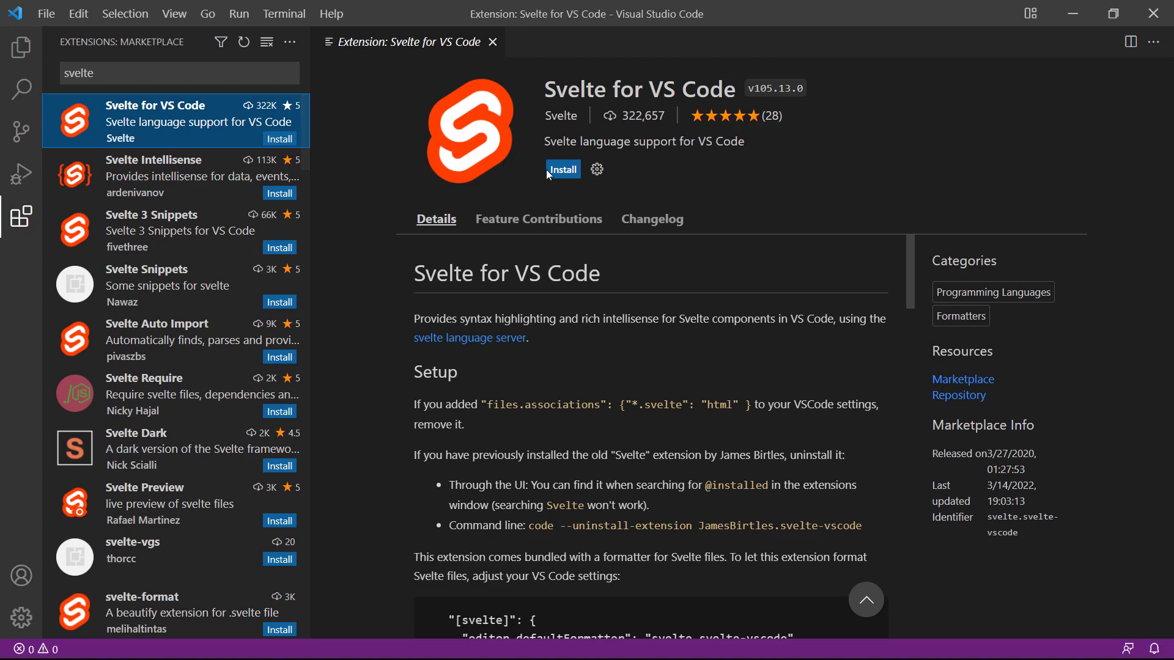
click(563, 169)
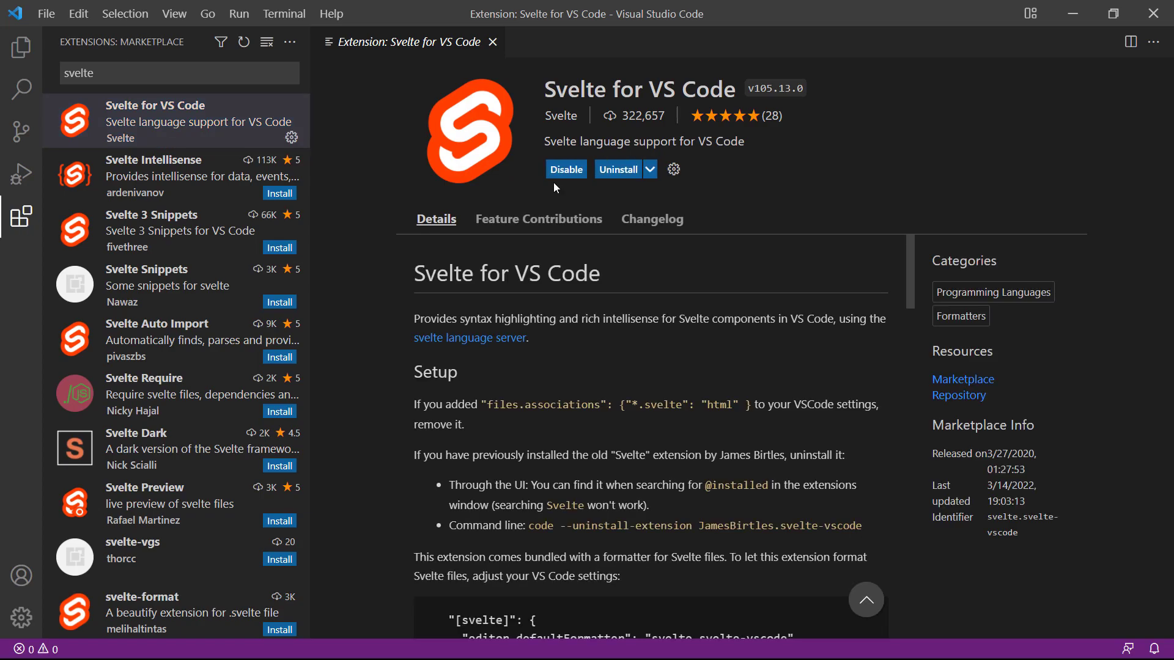
mouse_move(144, 230)
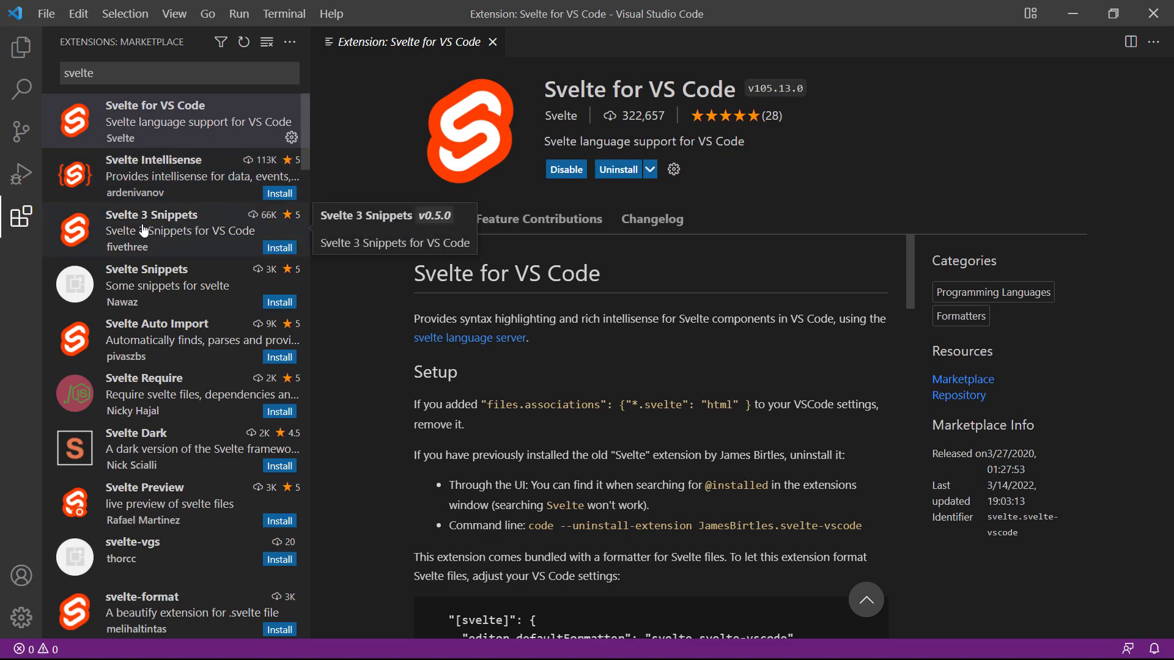
click(171, 230)
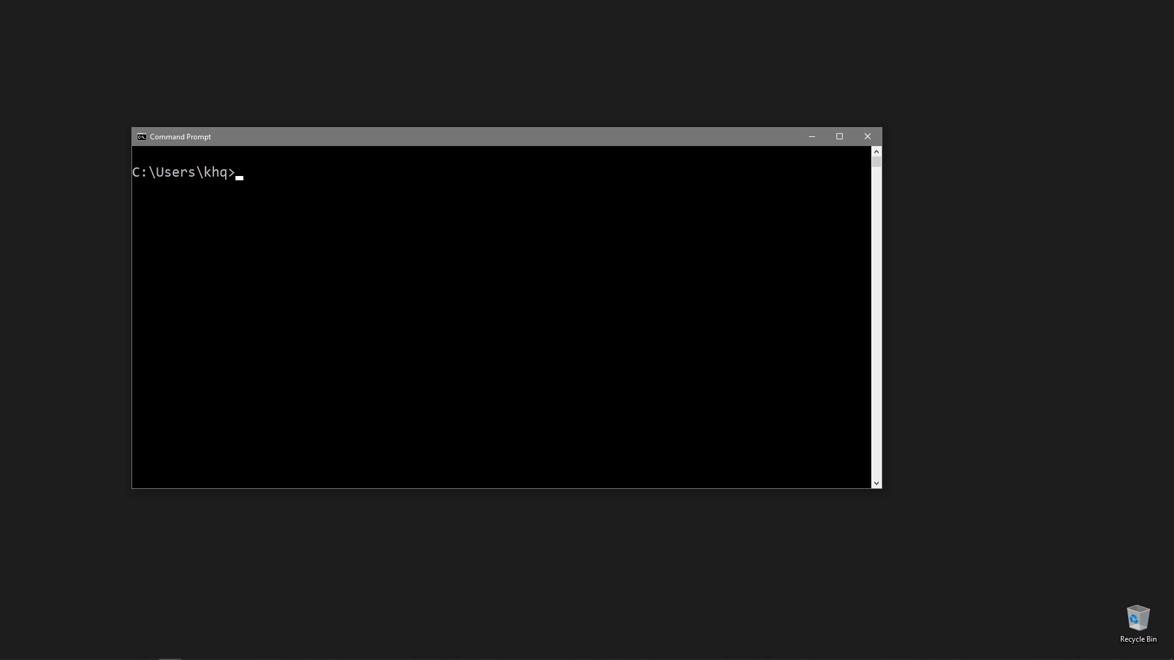
Change directory to C:\SvelteProjects
text(cd C:)
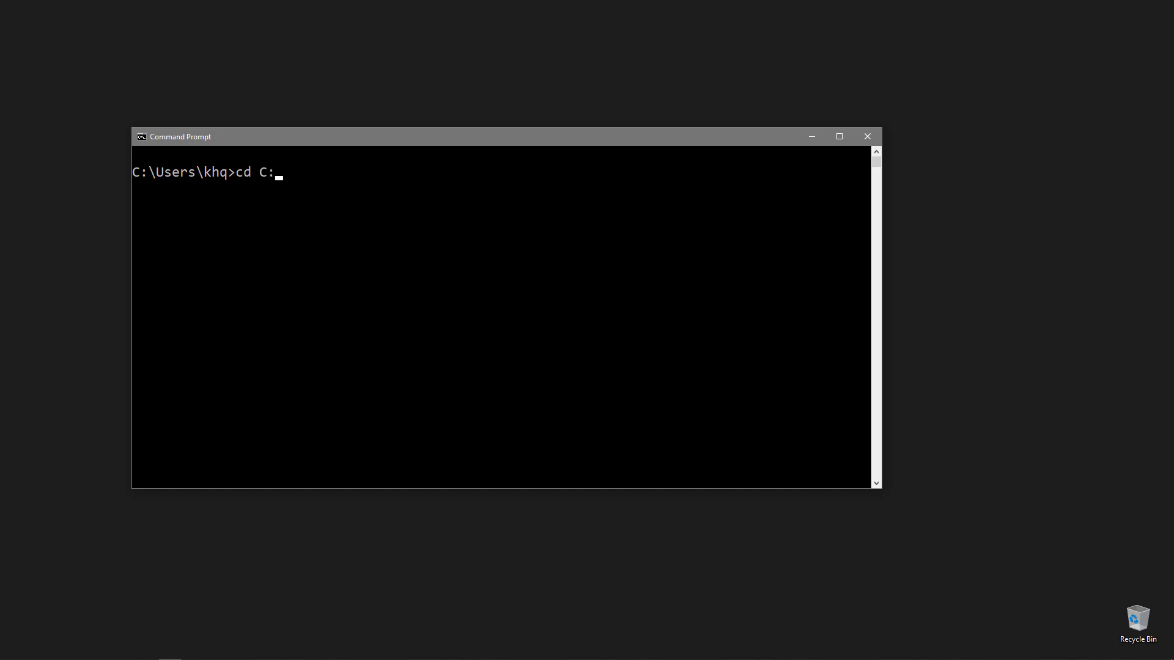
text(\SvelteProjects)
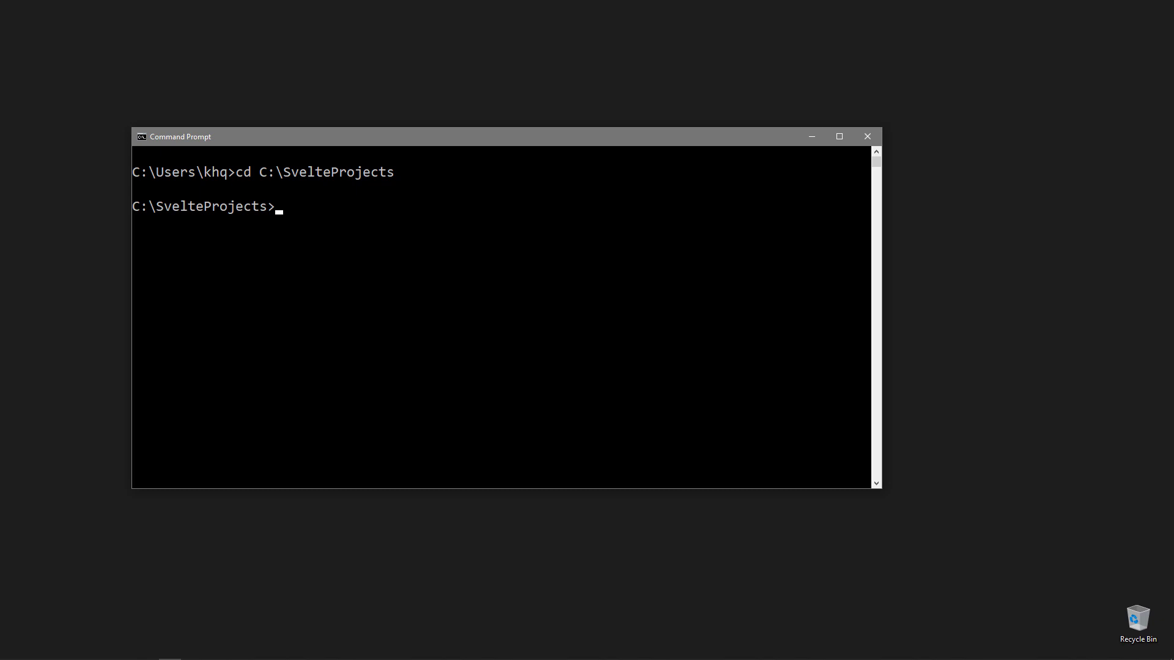
Run npx degit sveltejs/template first-app and confirm to clone the template
text(npx)
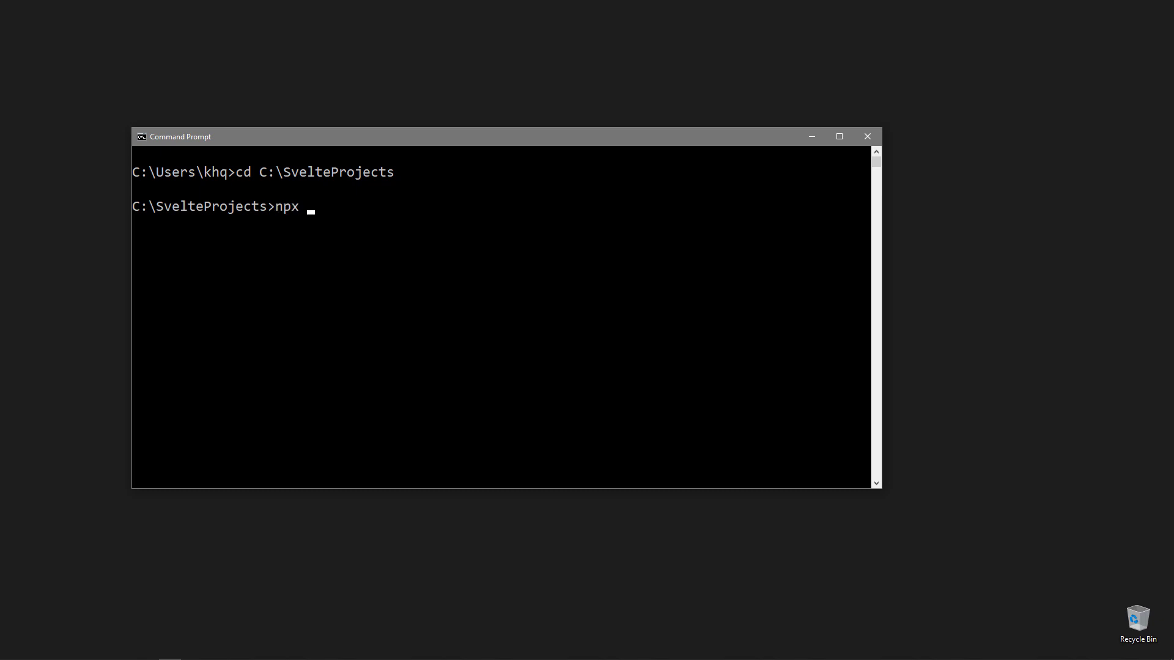
text(deg)
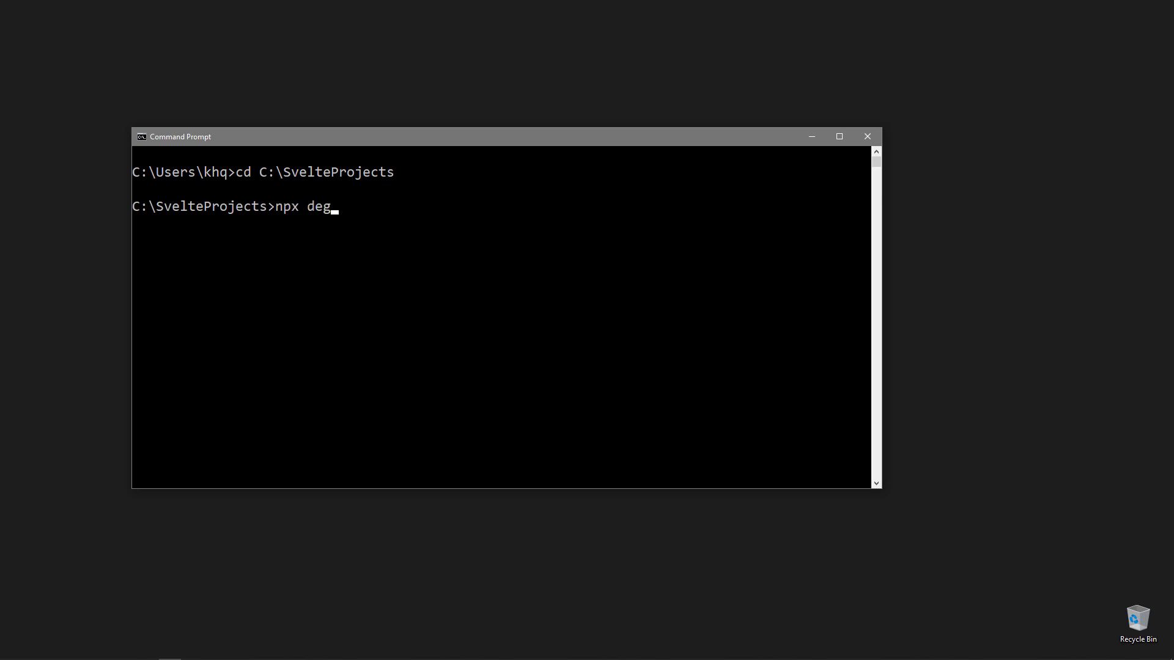
text(it)
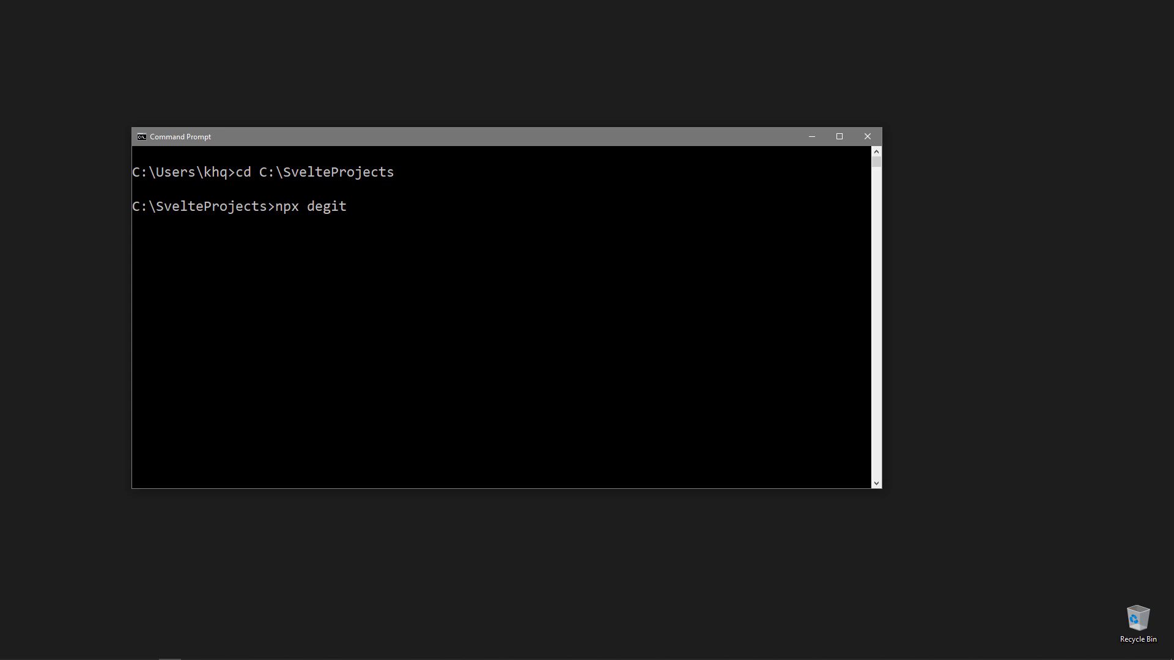
text(svelteJS)
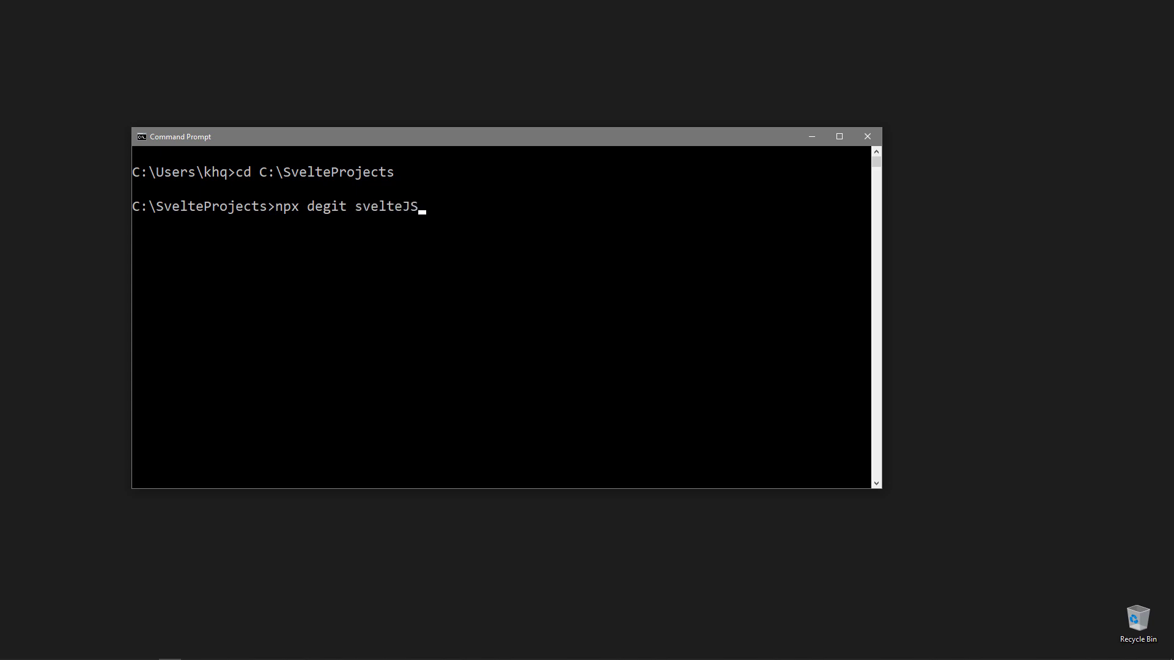
text(/template)
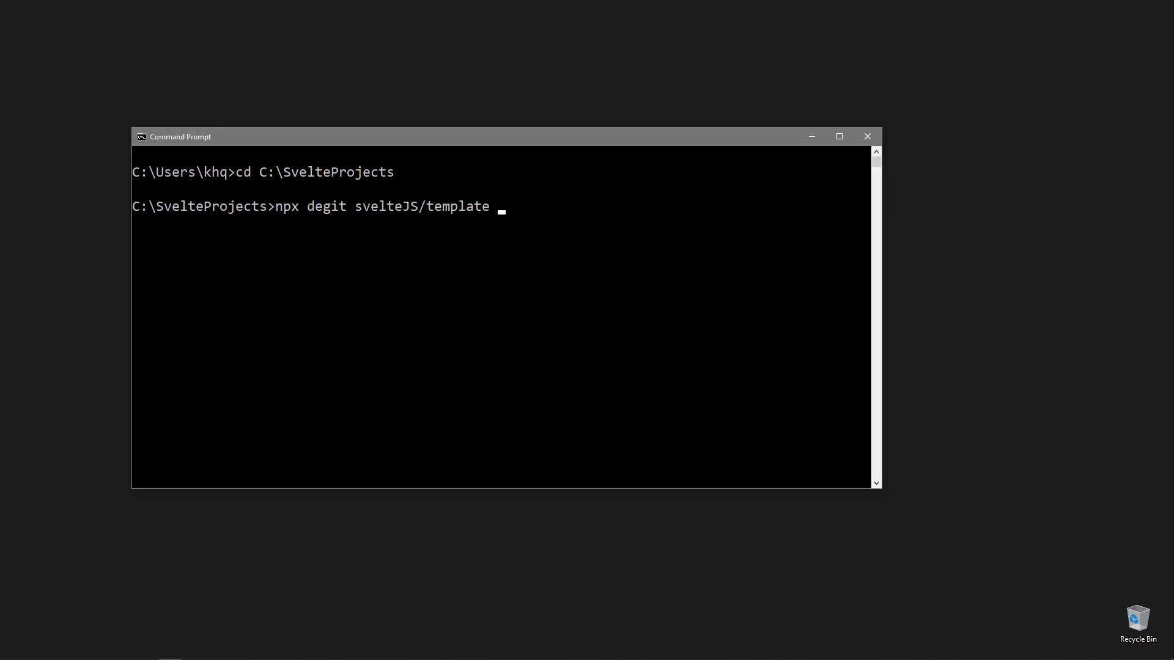
text(first-)
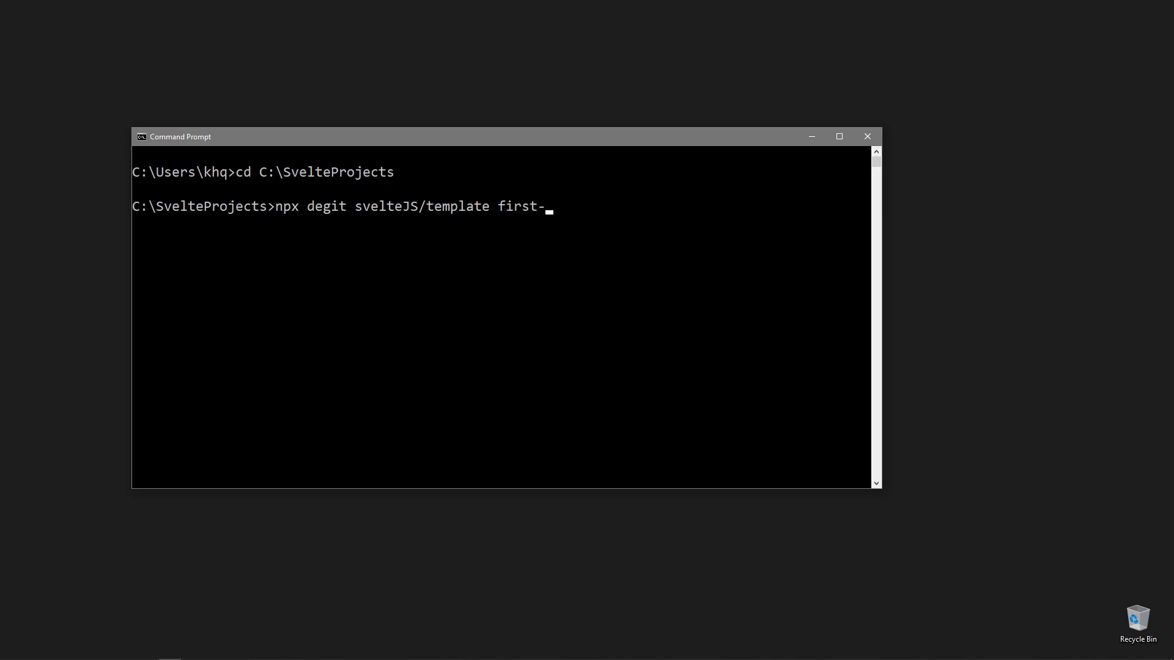
text(app)
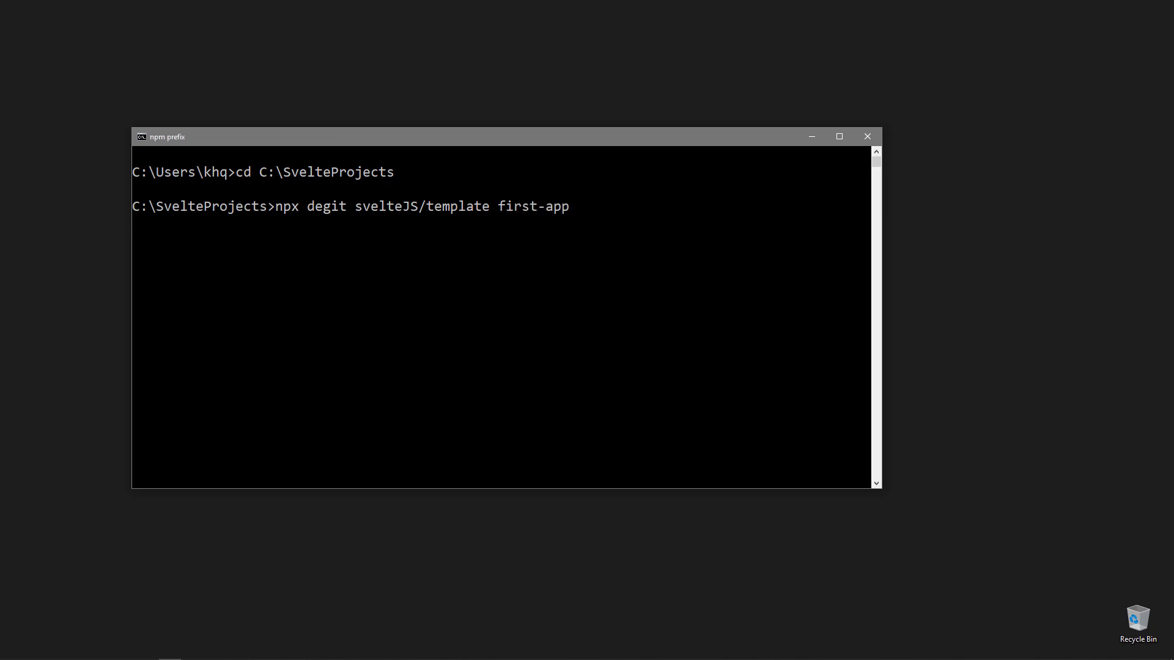
key(Enter)
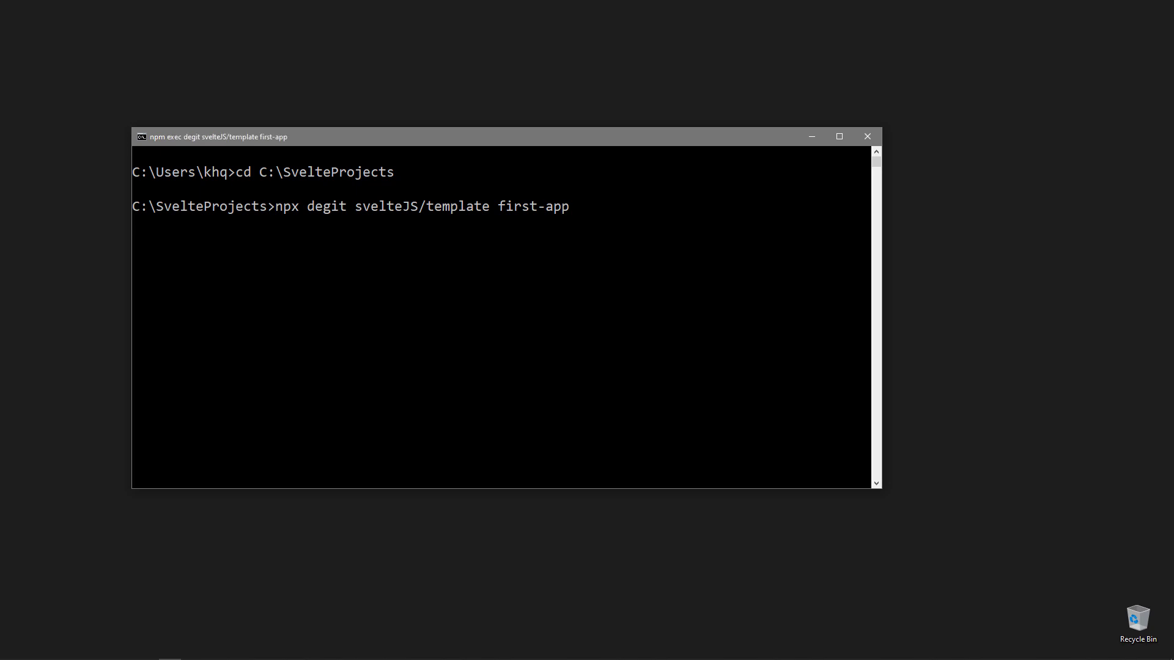
key(Enter)
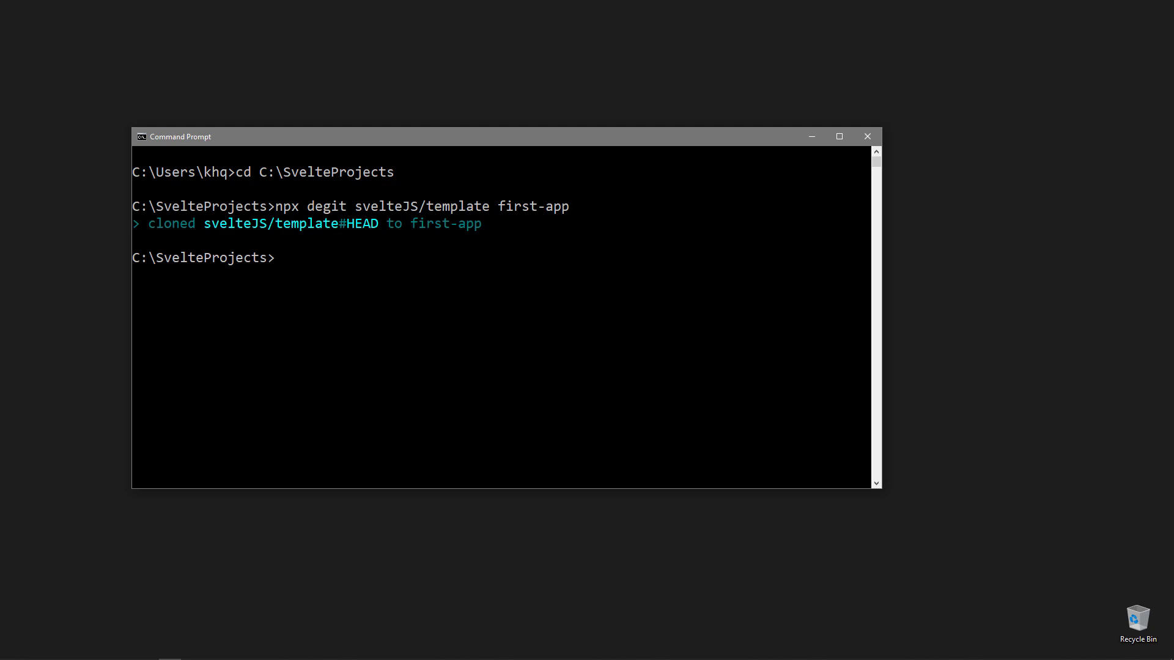
text(cd first)
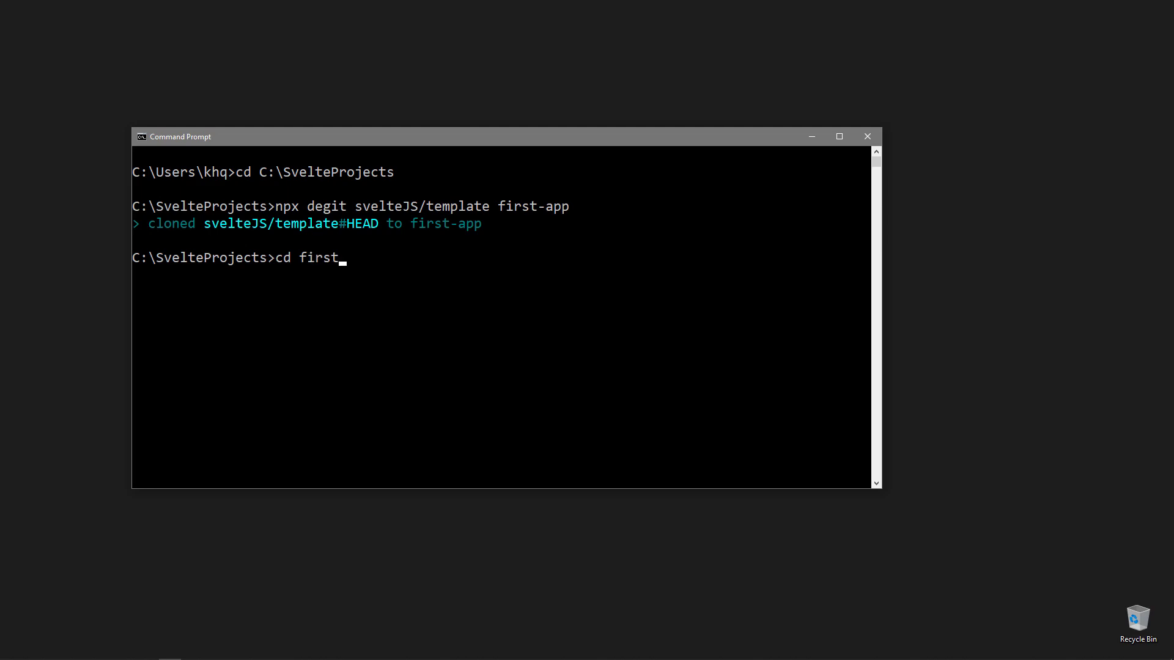
Enter first-app, run npm install, and open the folder in VS Code with code
key(Enter)
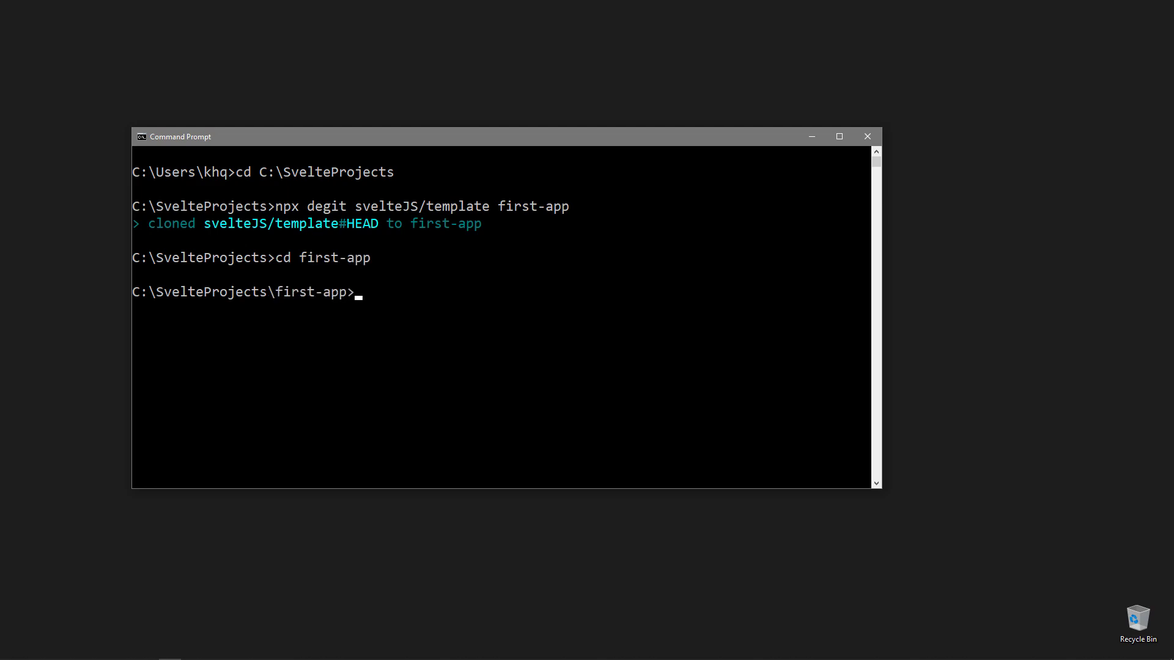
text(npm install)
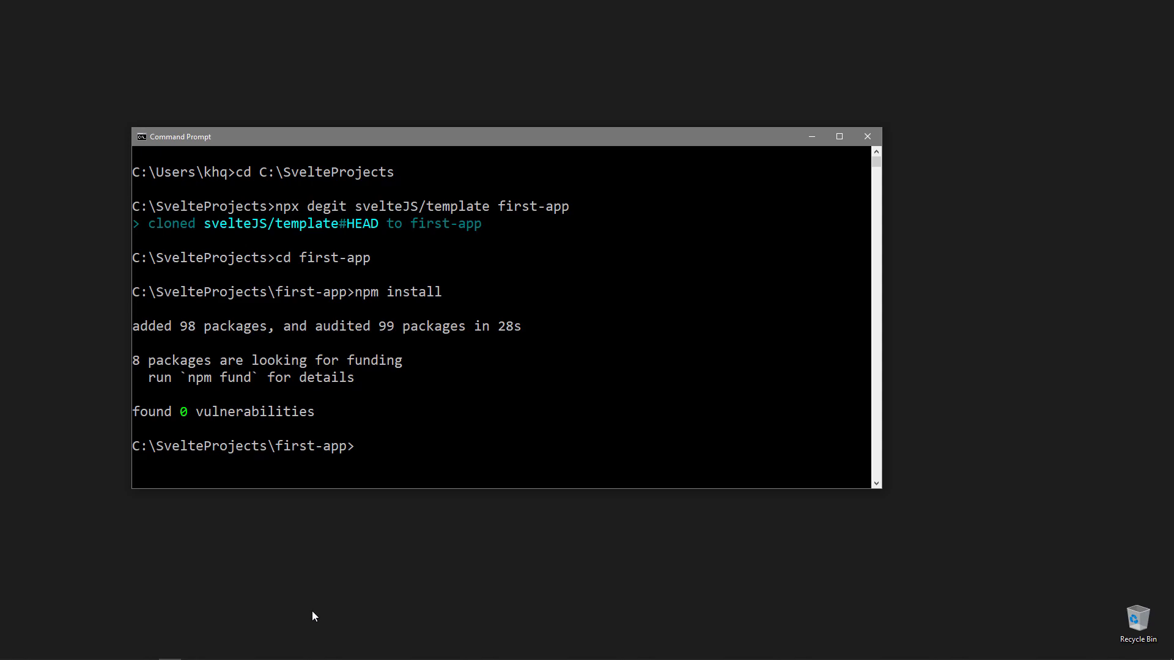
text(code .)
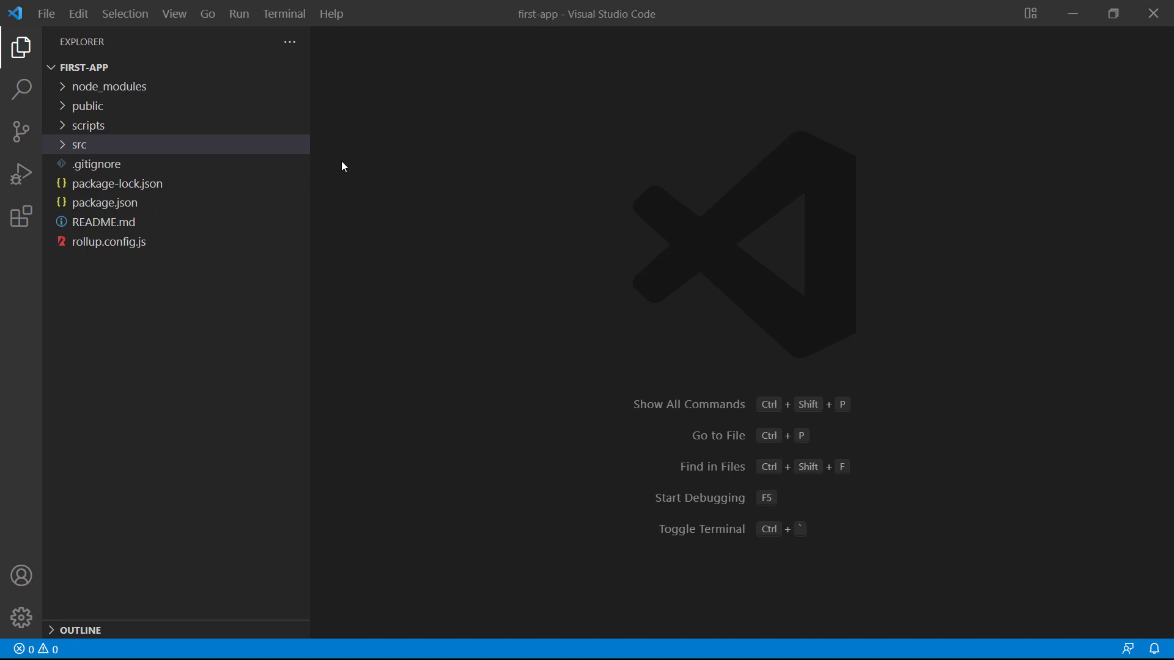
mouse_move(297, 72)
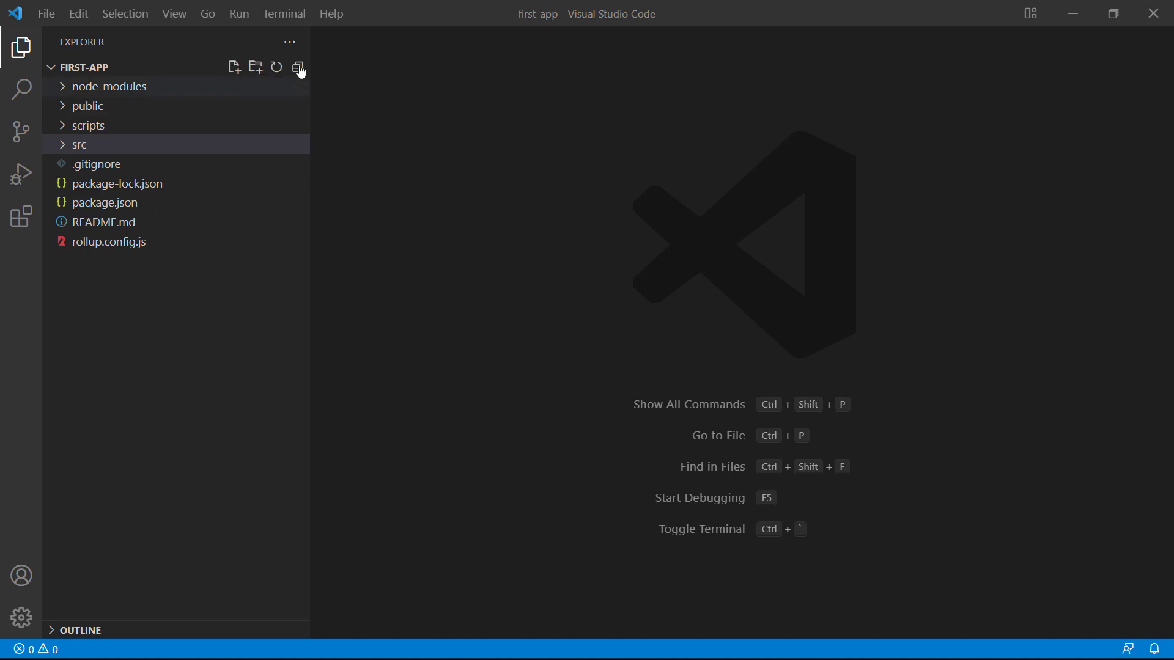
Run npm run dev in a new integrated terminal to serve the app at localhost:8080
click(283, 13)
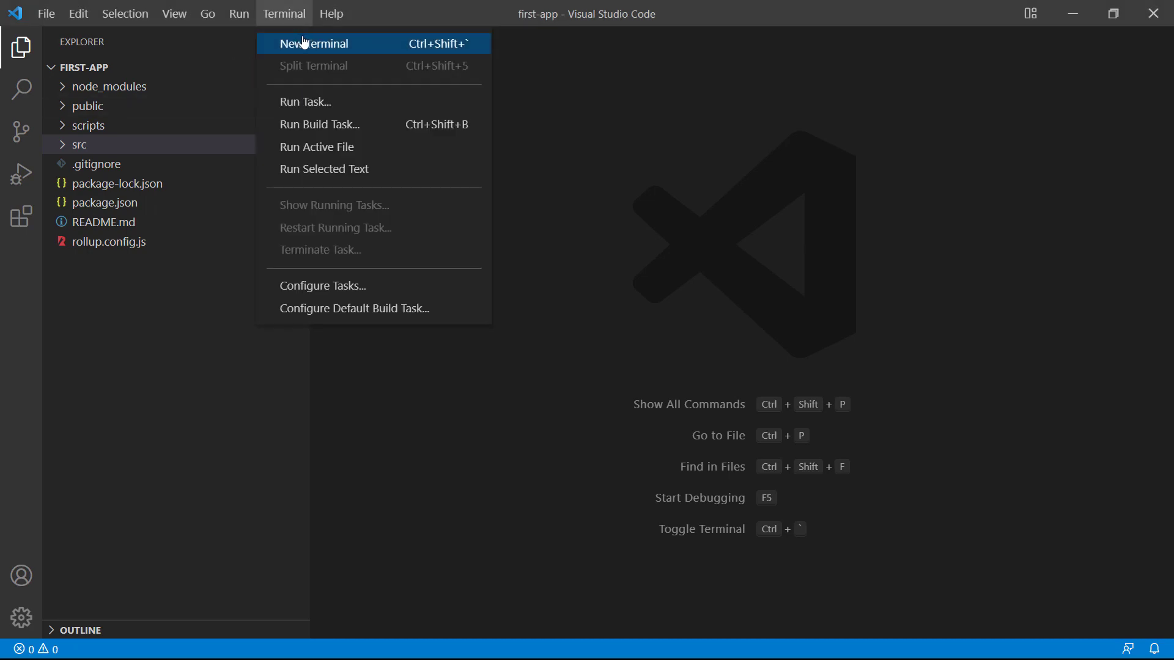
mouse_move(357, 44)
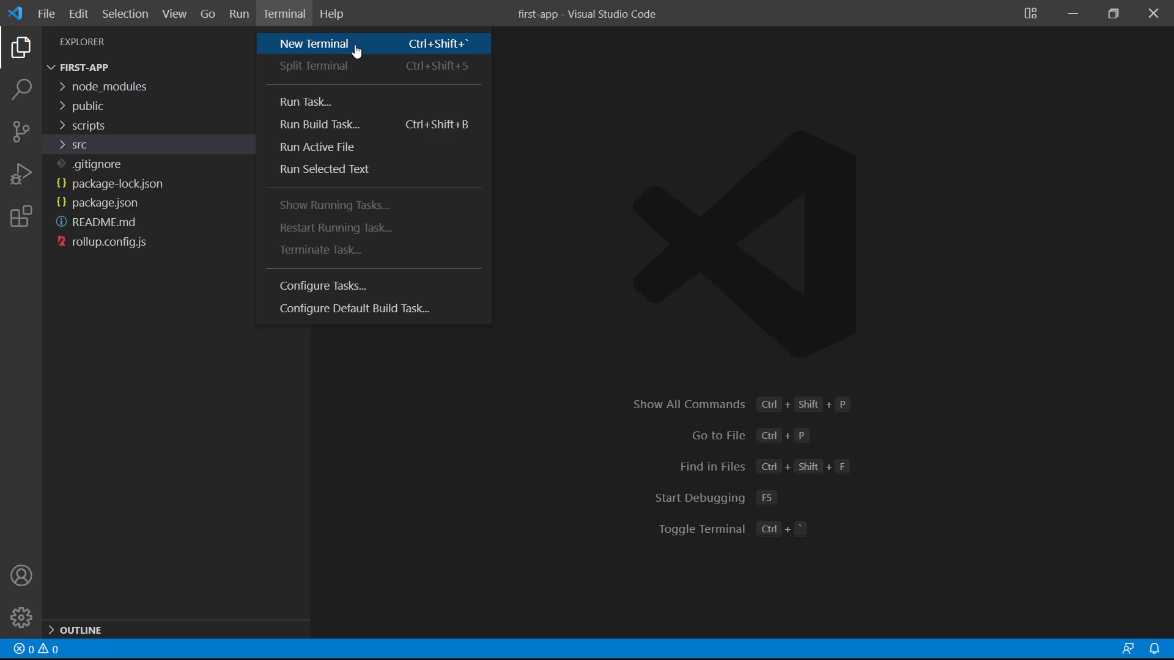
click(313, 44)
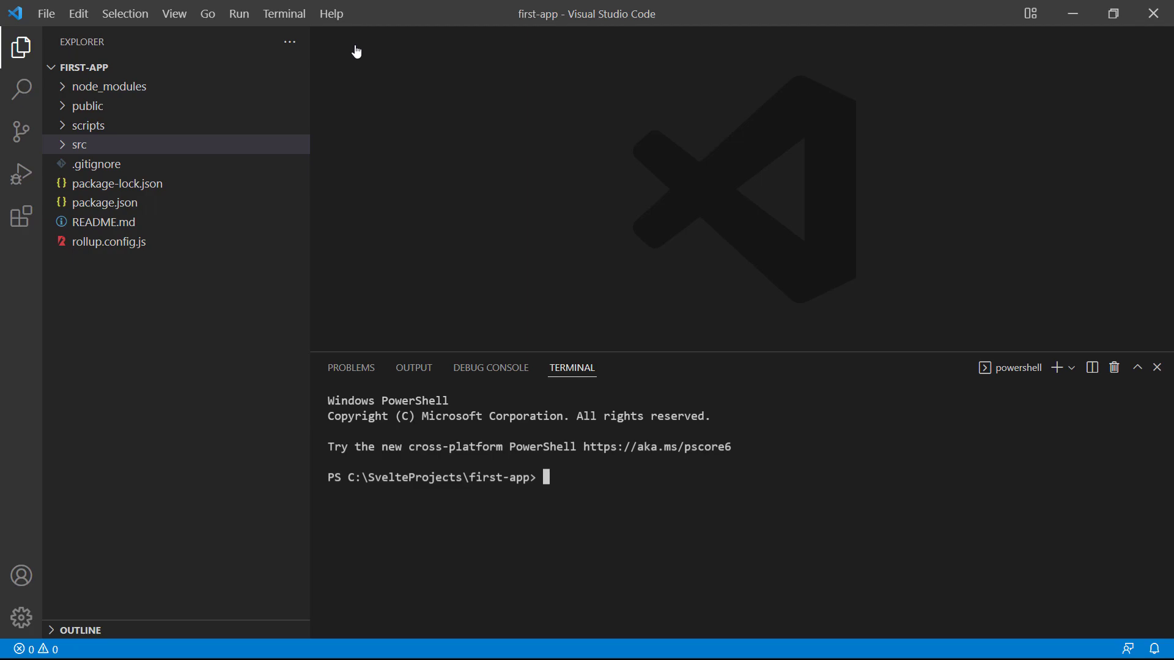
text(npm run)
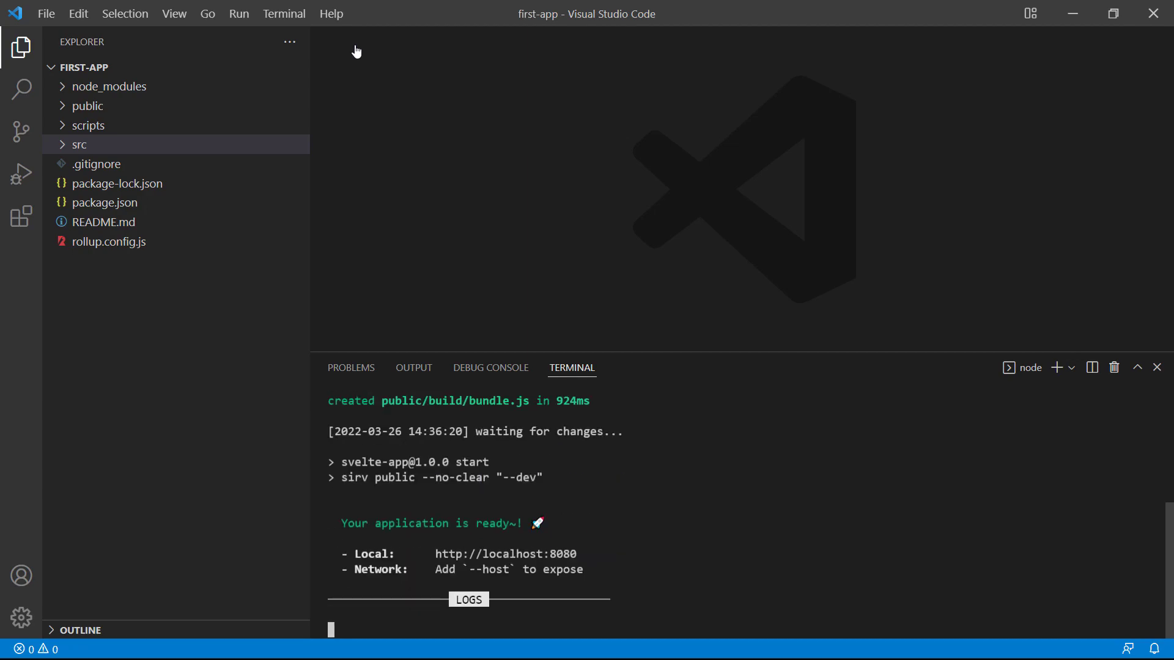
mouse_move(417, 308)
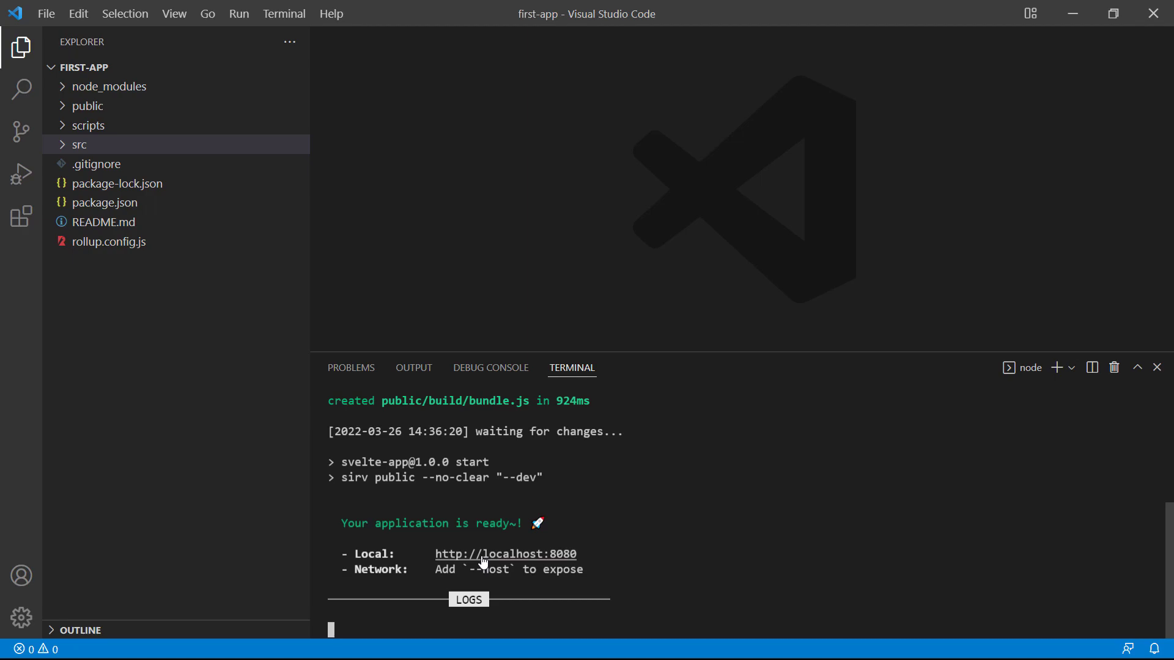
View the HELLO WORLD! page at localhost:8080 in Chrome, then switch back to VS Code
click(507, 555)
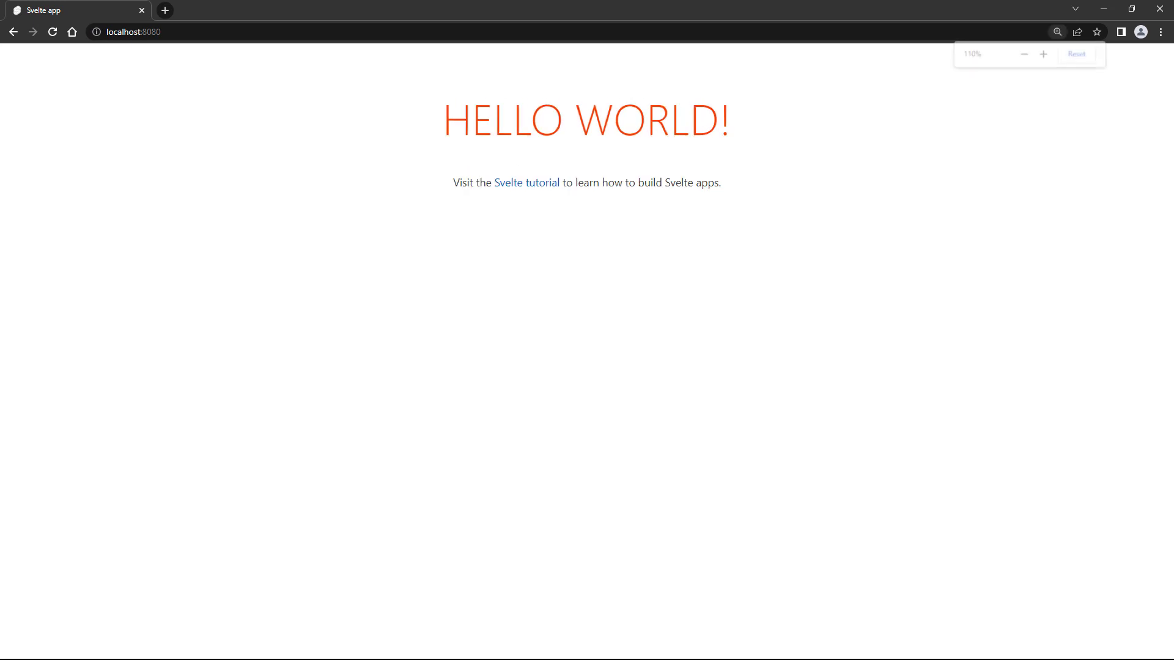
click(1044, 54)
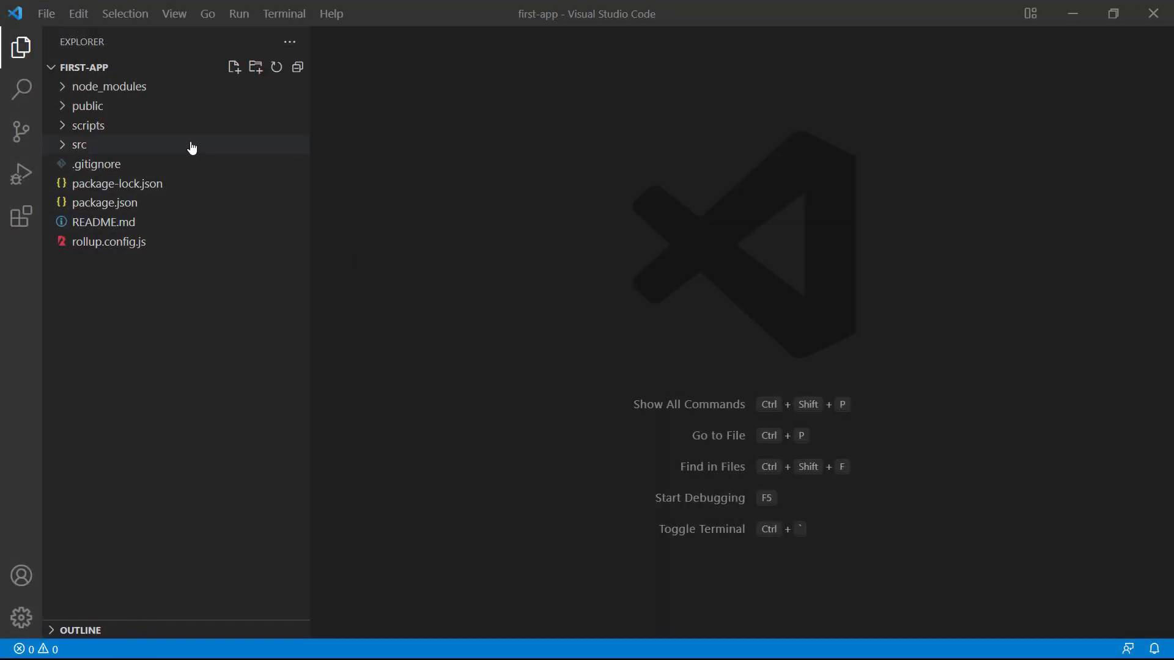
Open src/App.svelte and delete its default template code
click(79, 144)
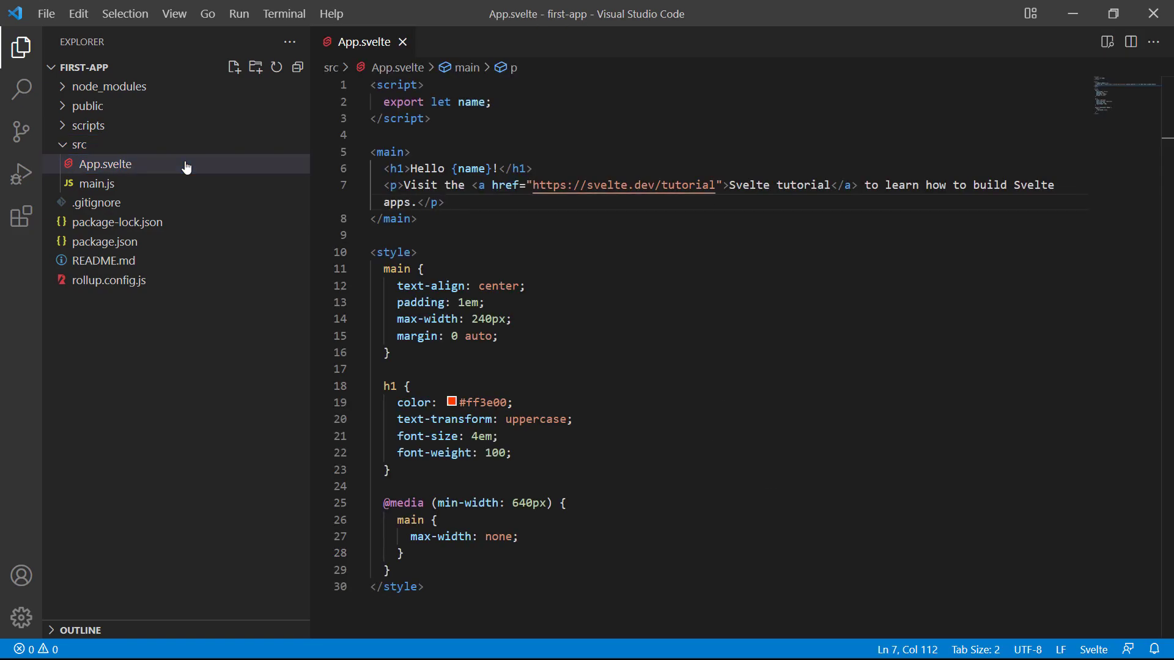
mouse_move(202, 168)
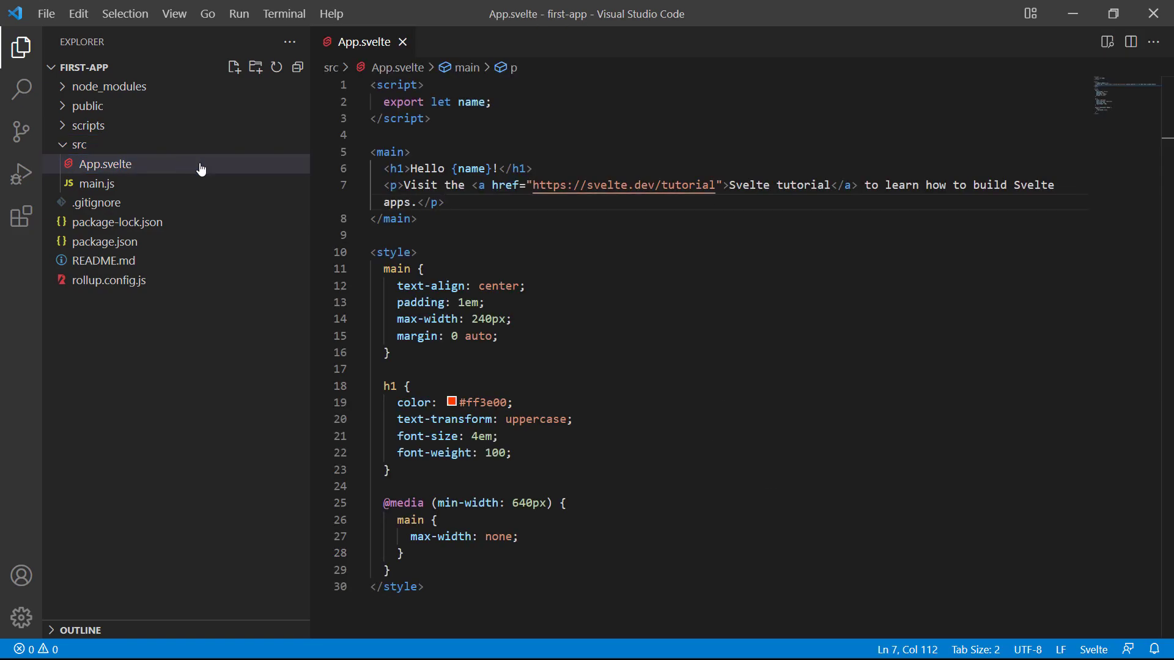
drag(536, 168, 444, 202)
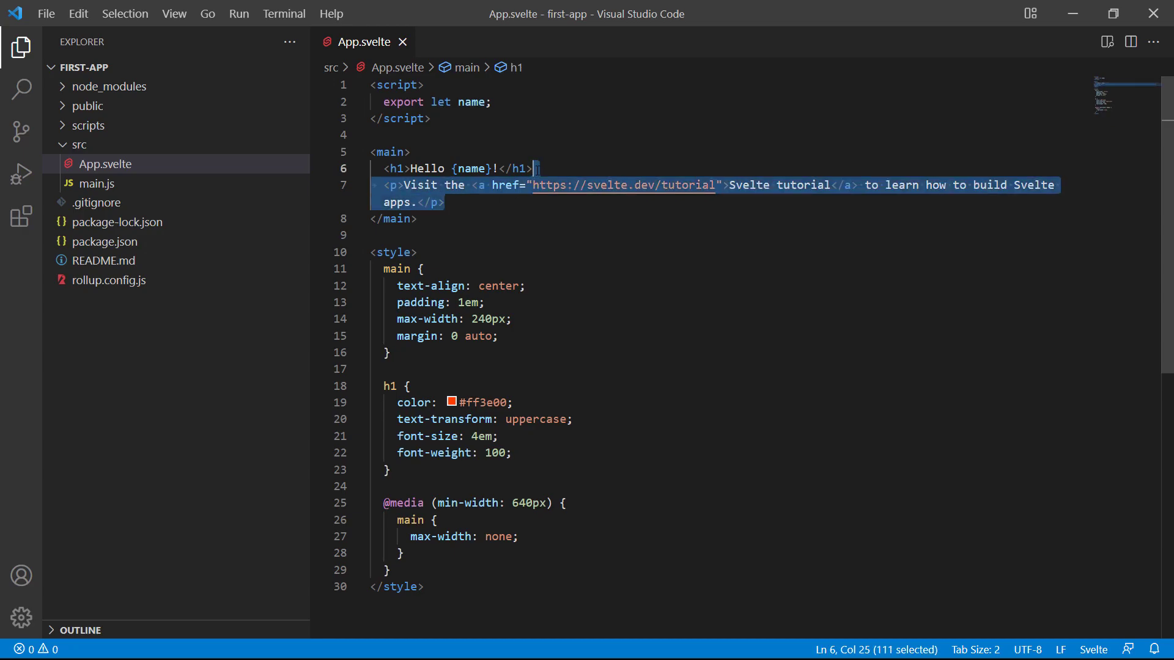
key(Delete)
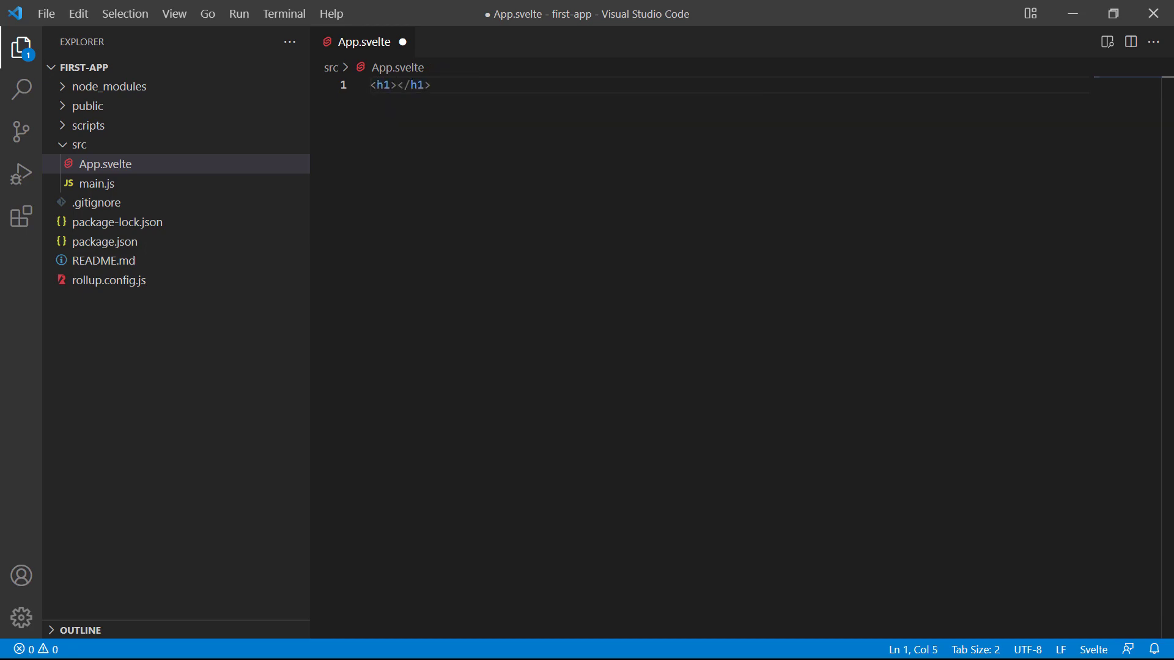
Write <h1>Hello Svelte</h1> as App.svelte's only markup
text(Hello)
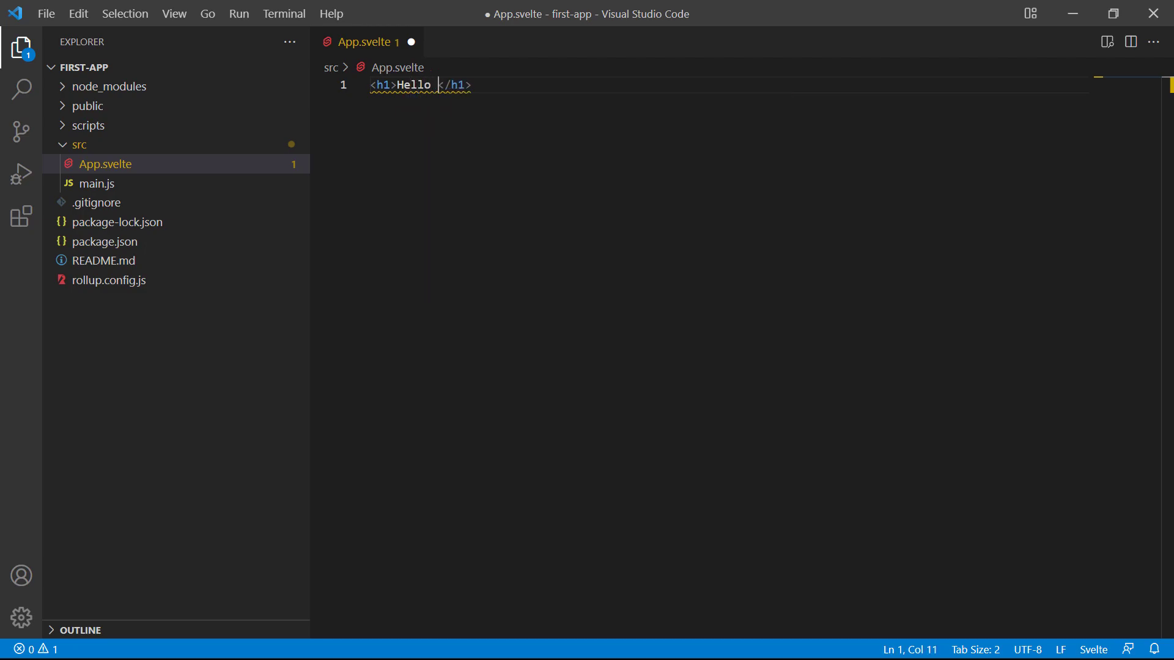
text(Svelte)
text(<script>)
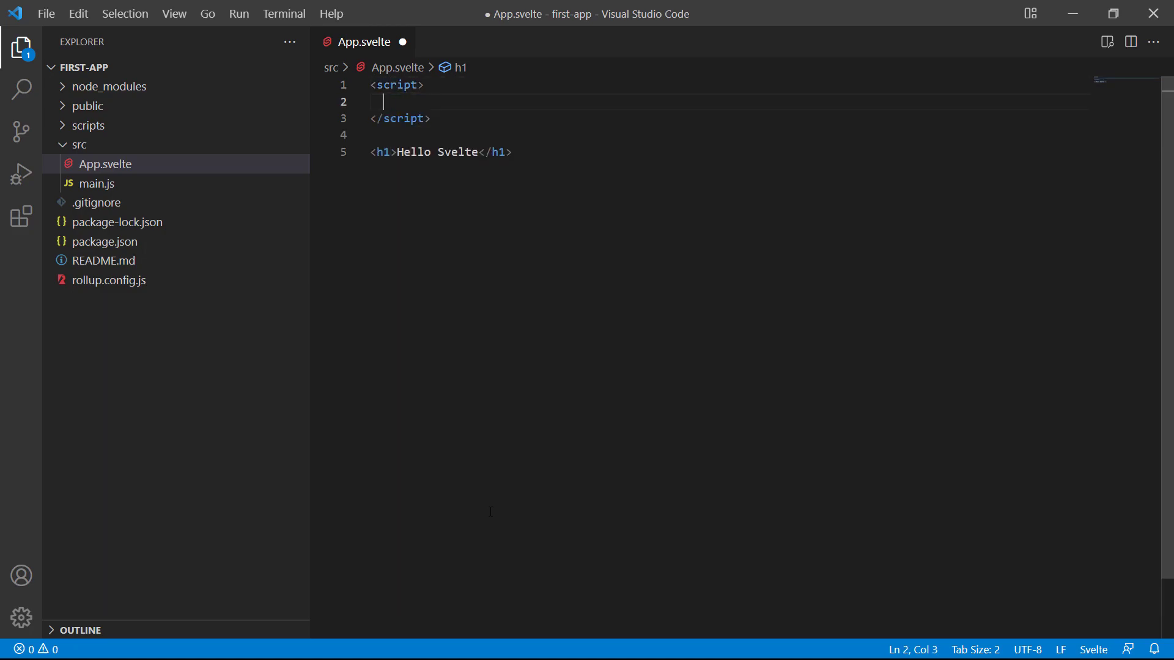
Declare const name = 'John' in a script block, show Hello {name} in the heading, and save
text(const name = ')
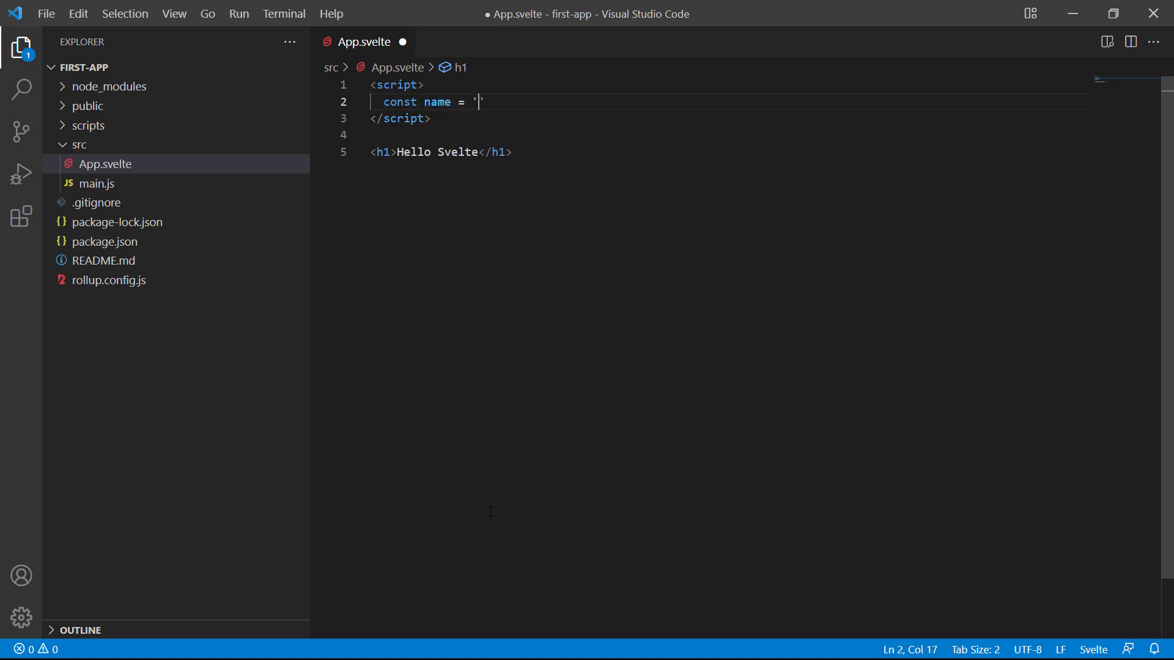
text(John')
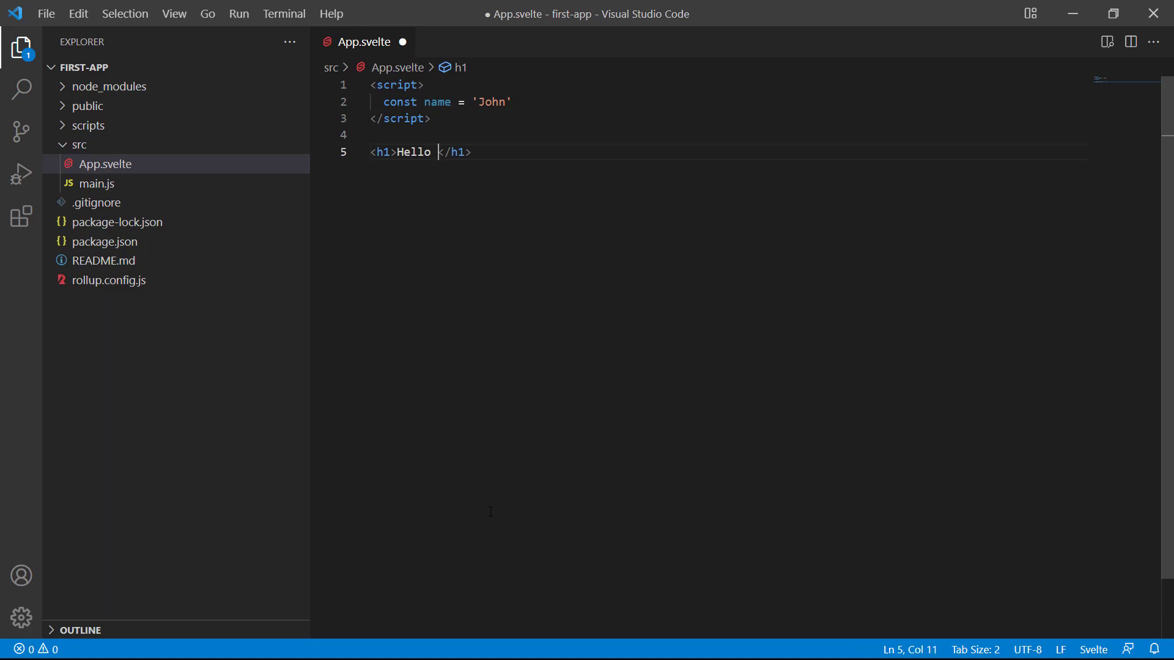
text({name)
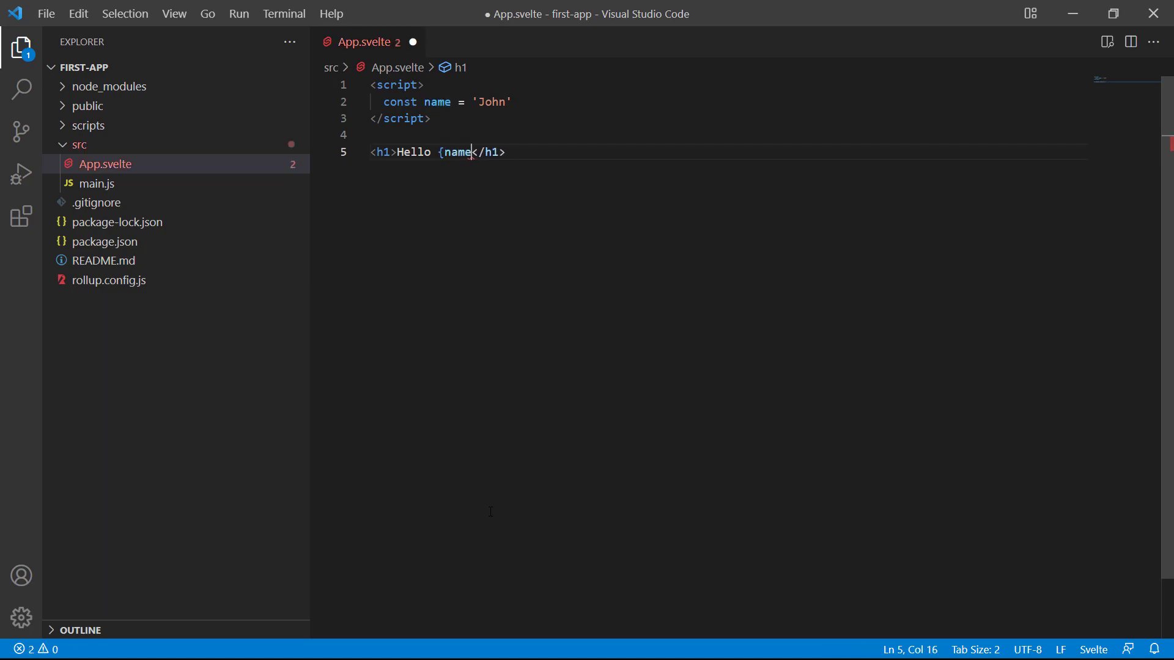
text(})
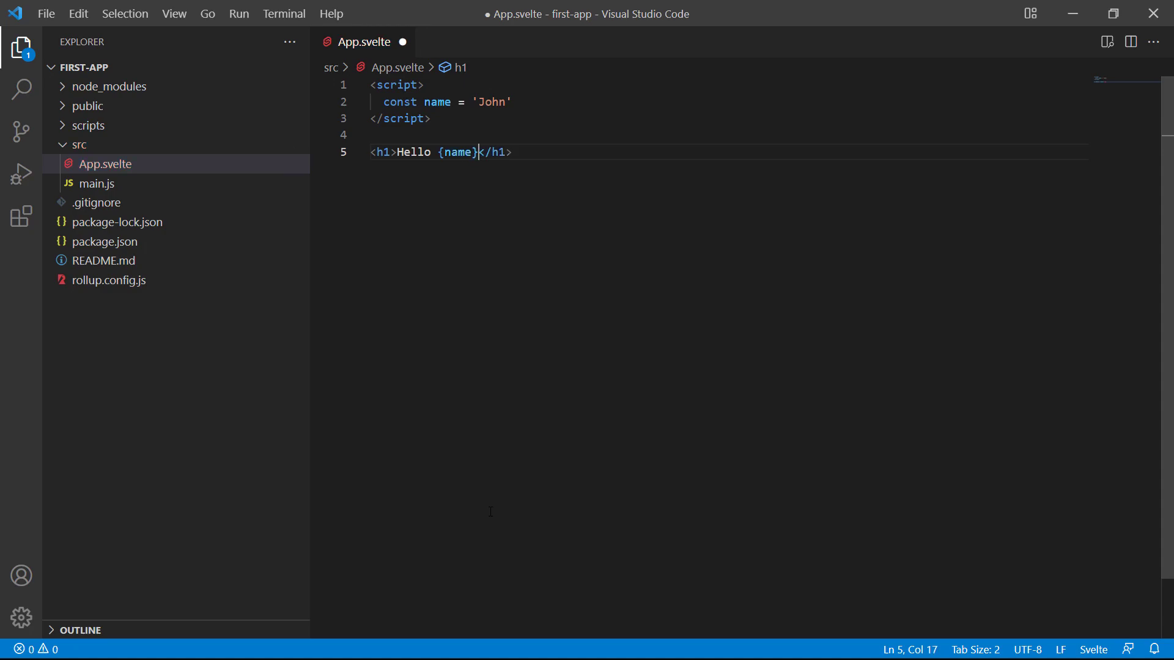
key(Ctrl+s)
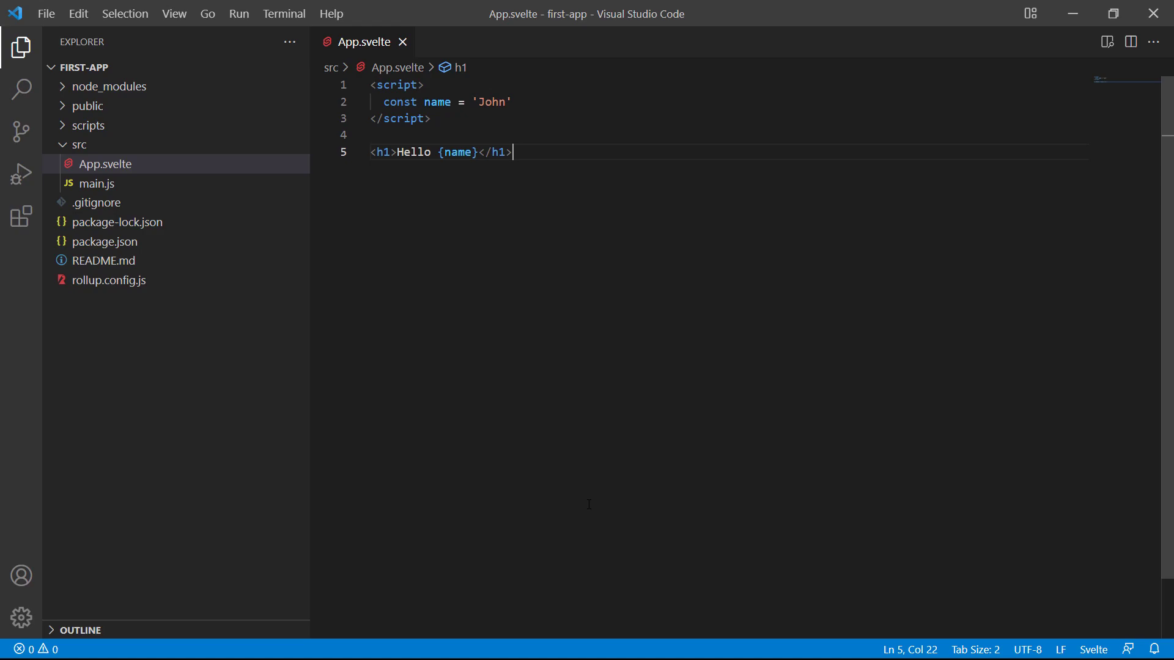
text(styl)
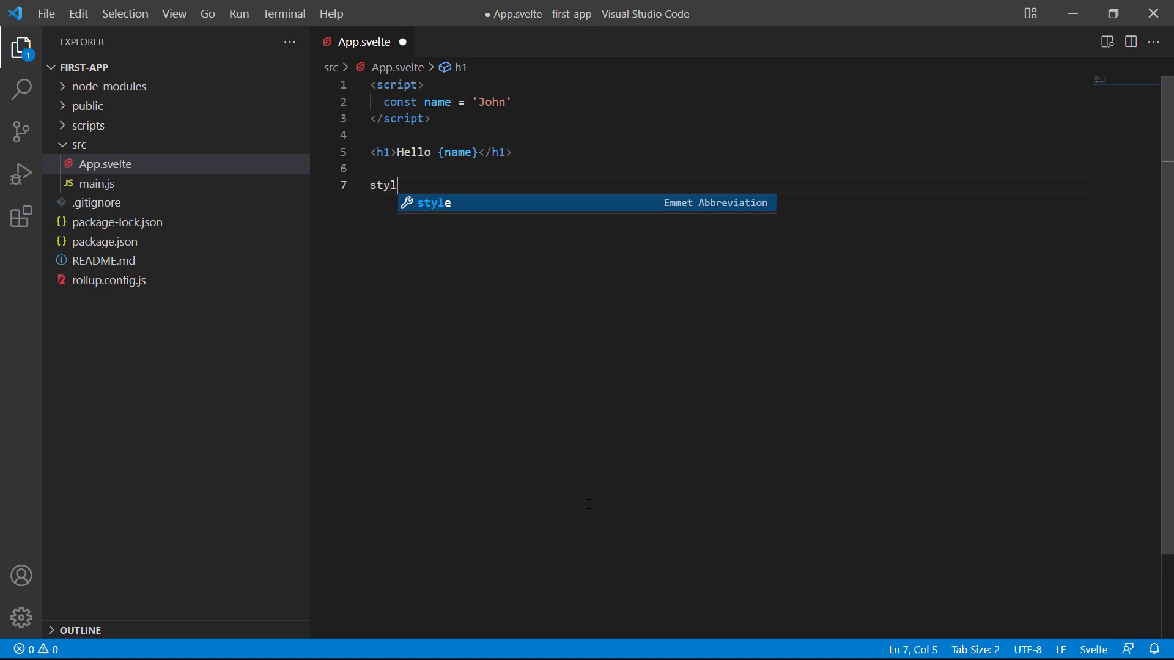
Add an h1 rule with text-align: center and color #ff3e00, then save App.svelte
key(Tab)
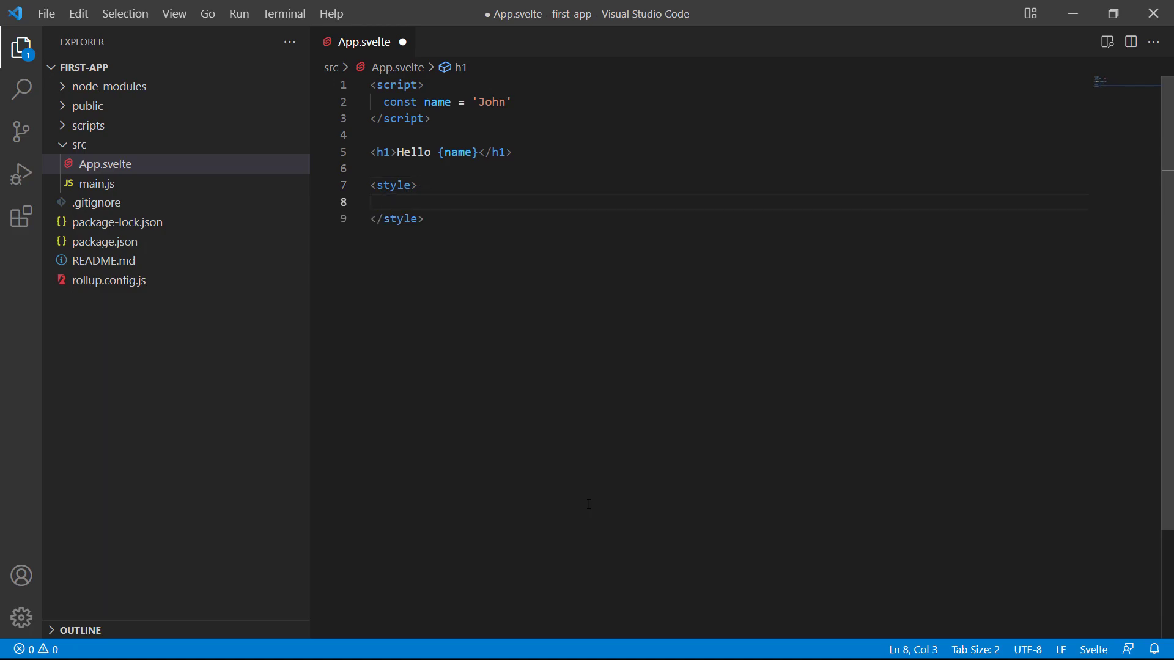
text(h1 {)
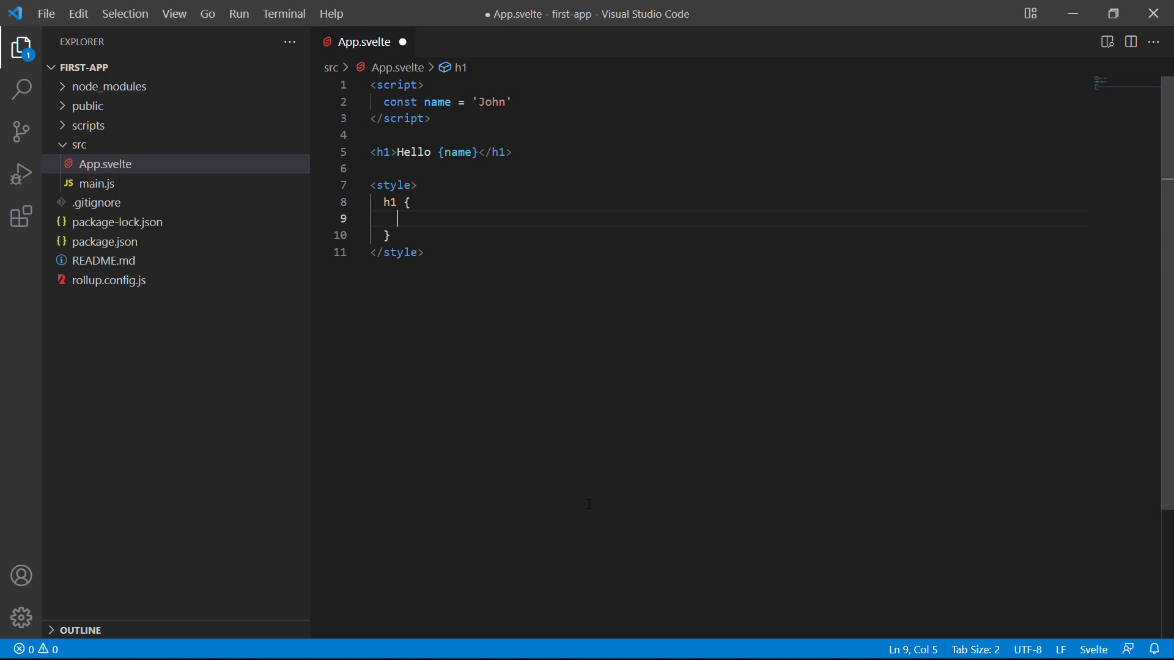
text(text)
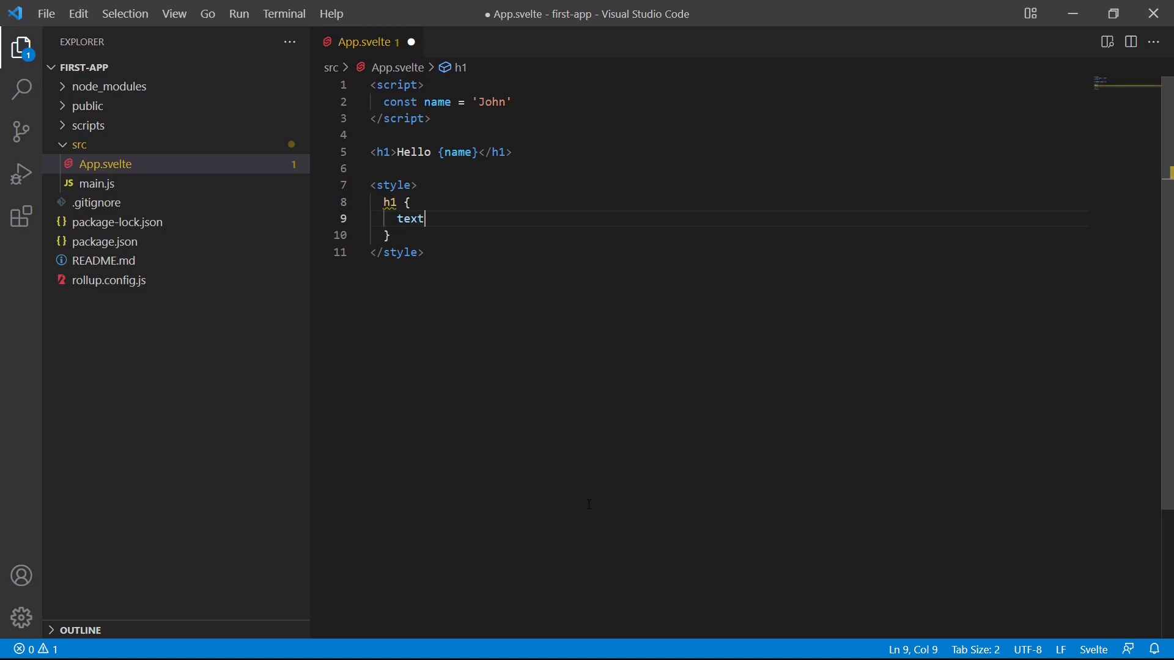
text(-align: center;)
text(color: #ff3e00)
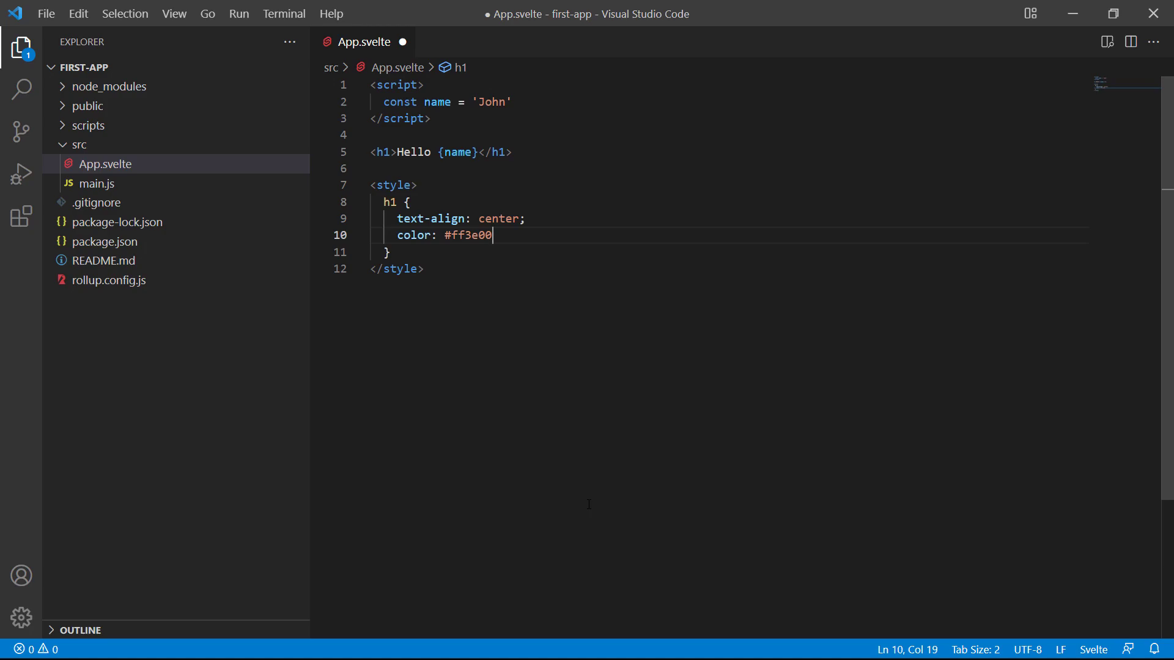
key(Ctrl+s)
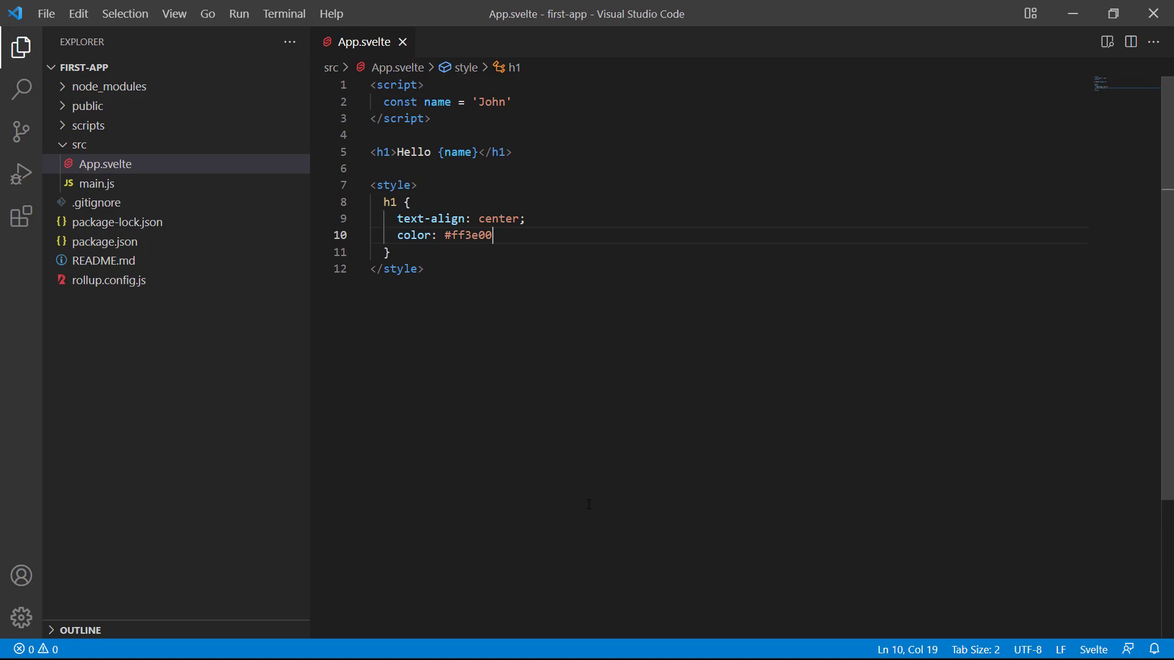